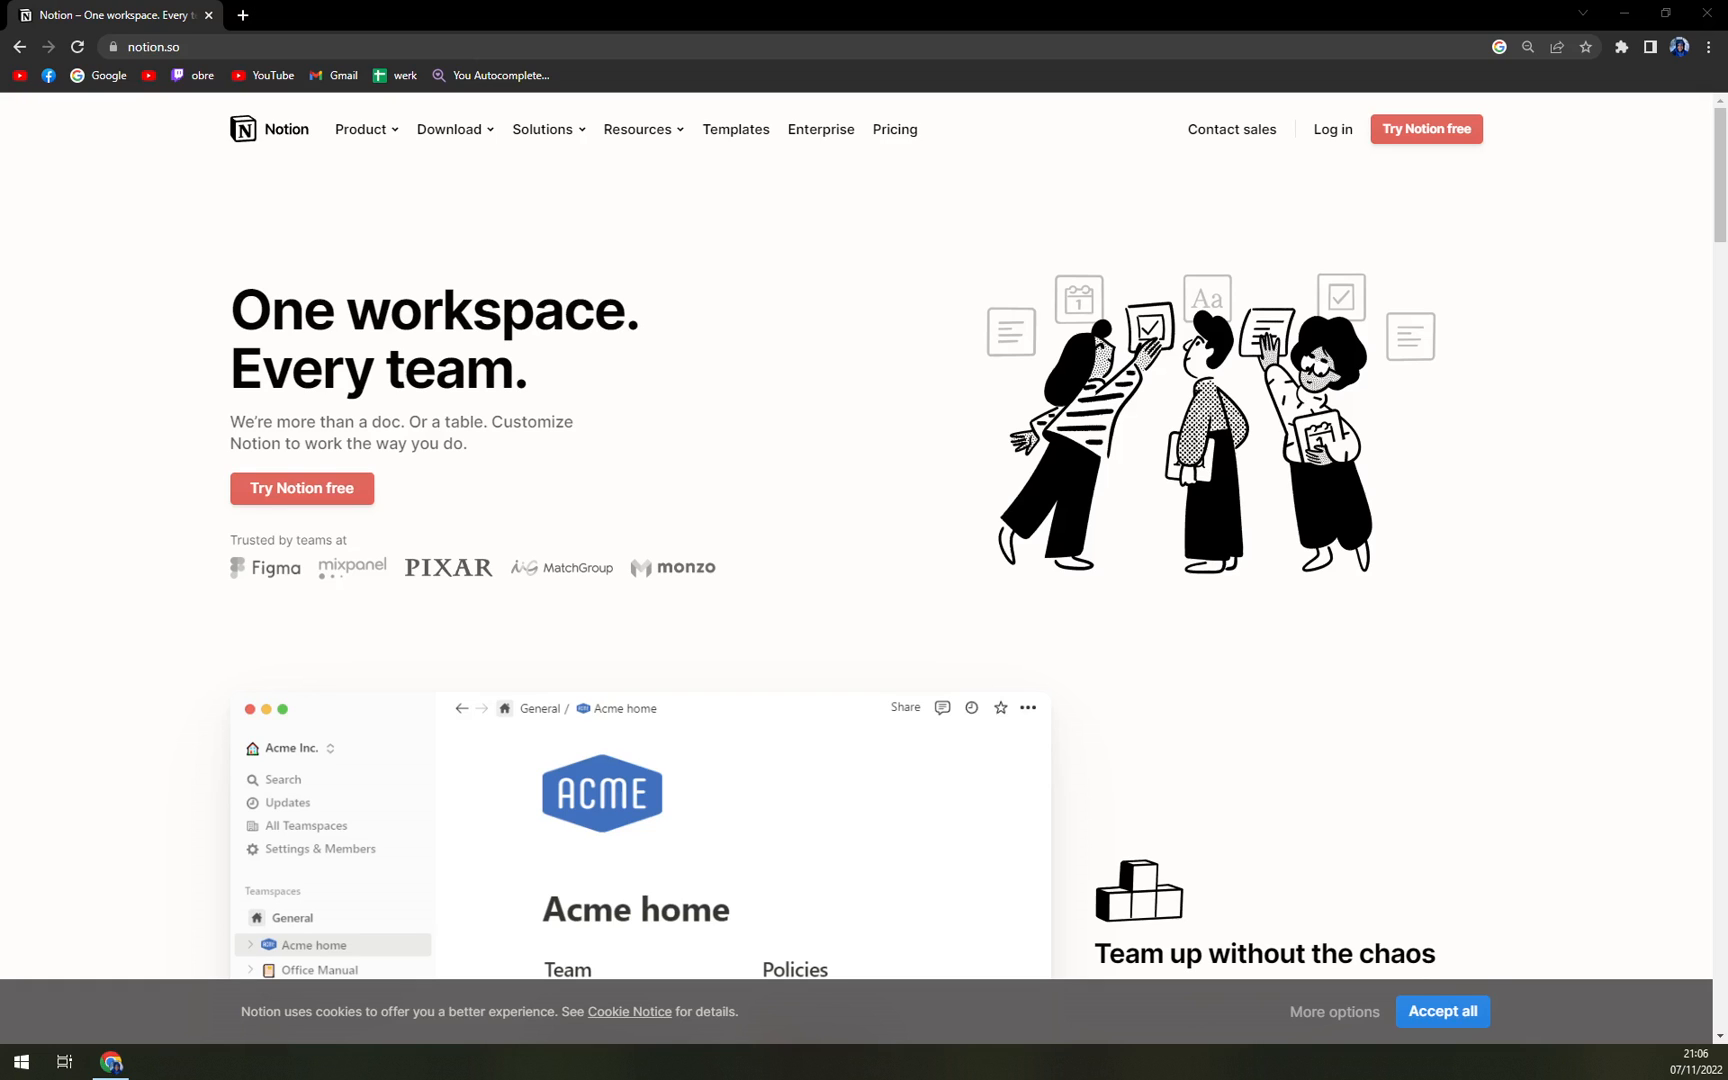
mouse_move(448, 352)
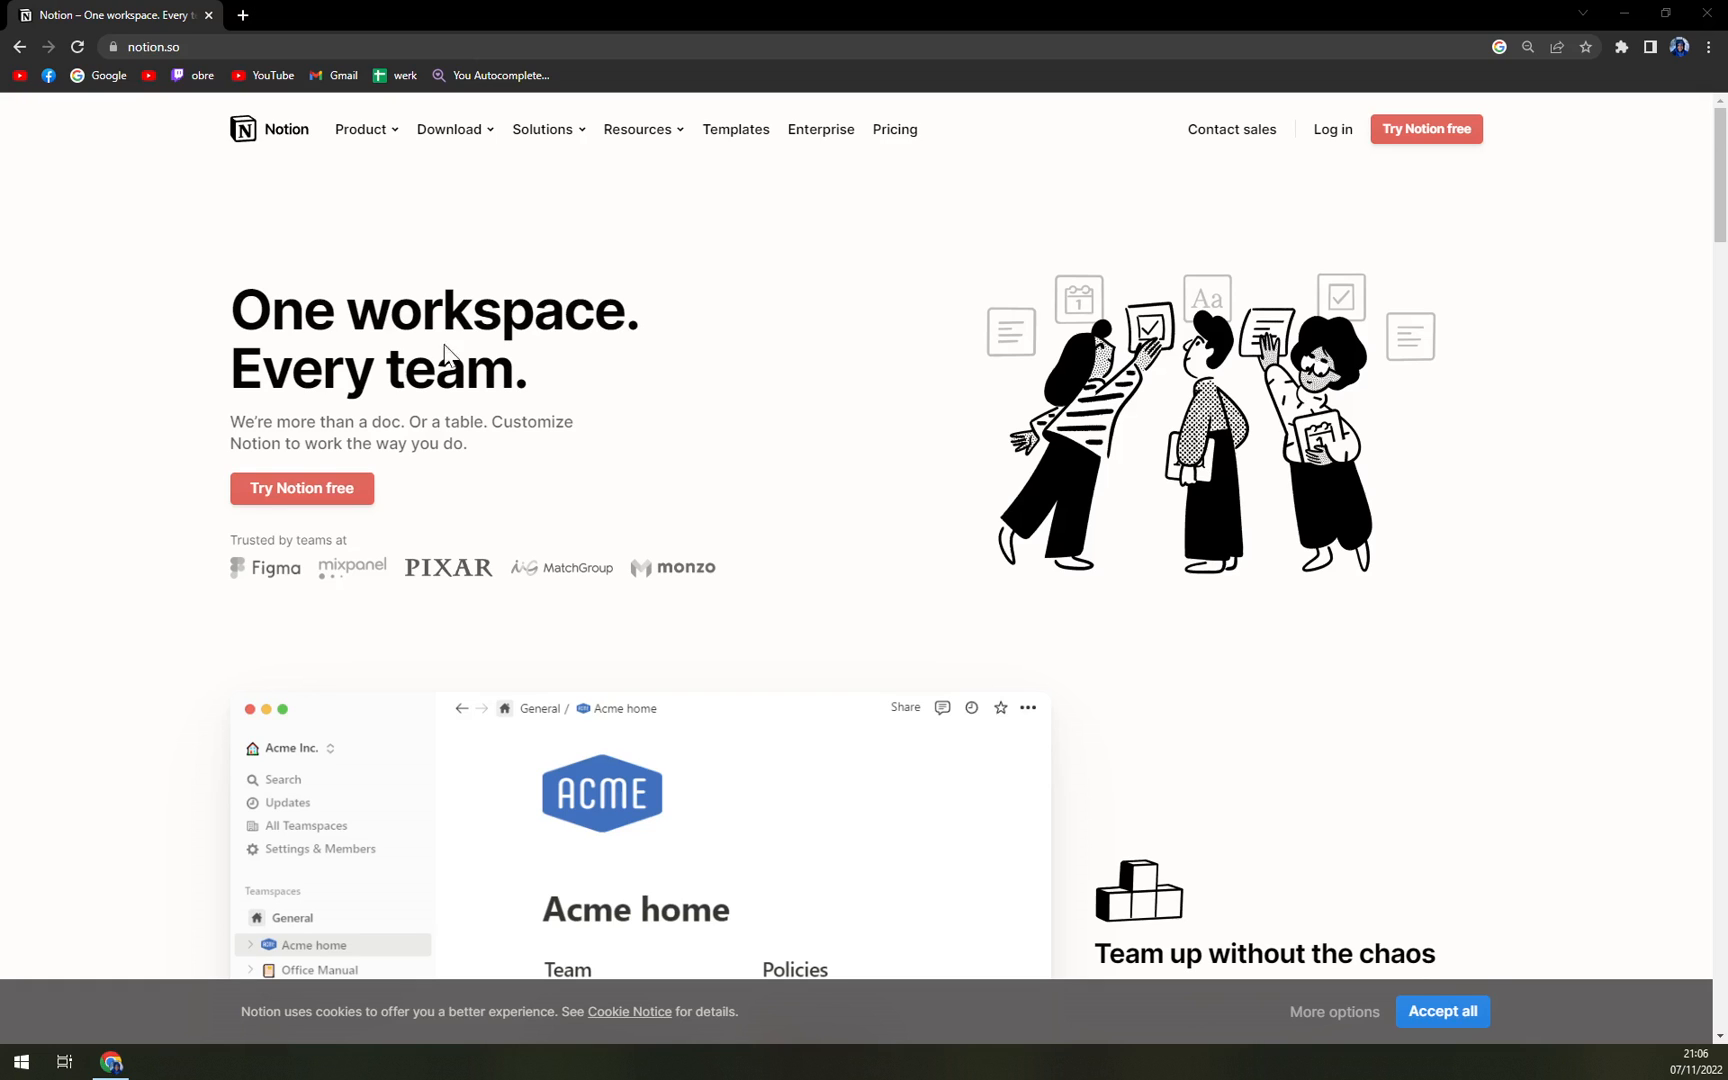
Scroll the Notion homepage past the Acme home and Meeting Notes demos to the workflow section.
scroll("down", 3)
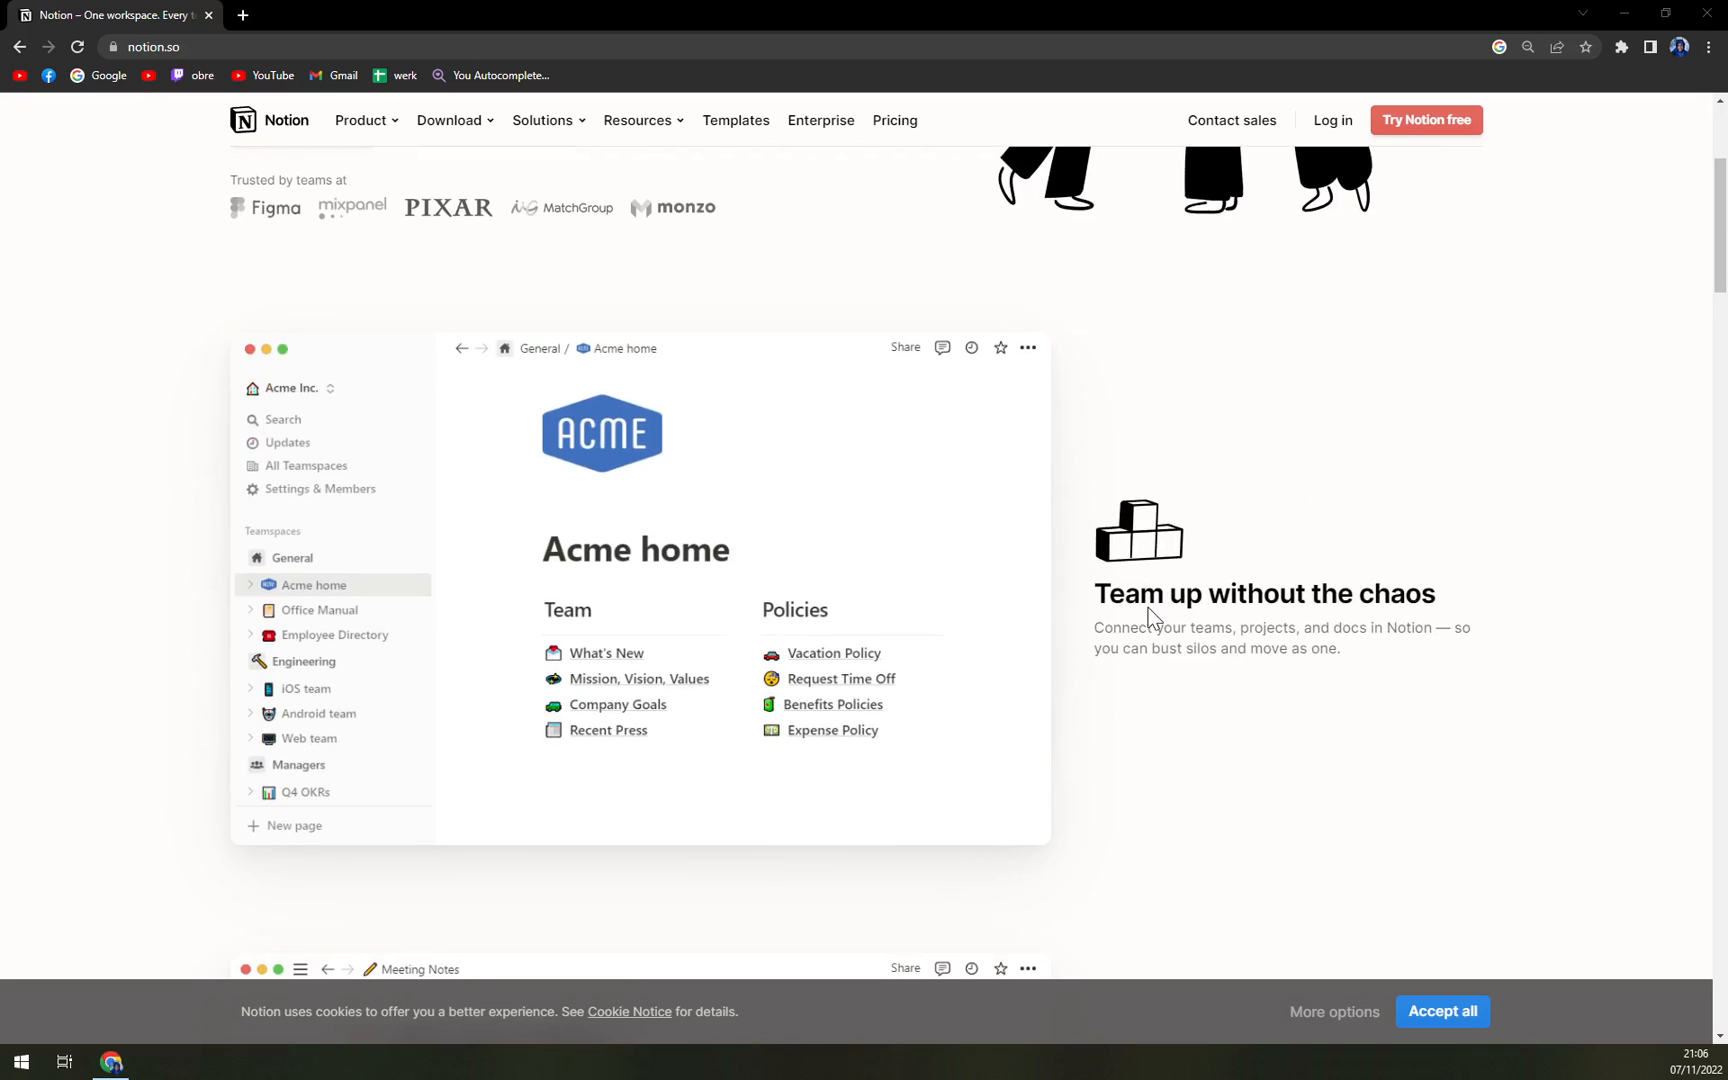
scroll("down", 3)
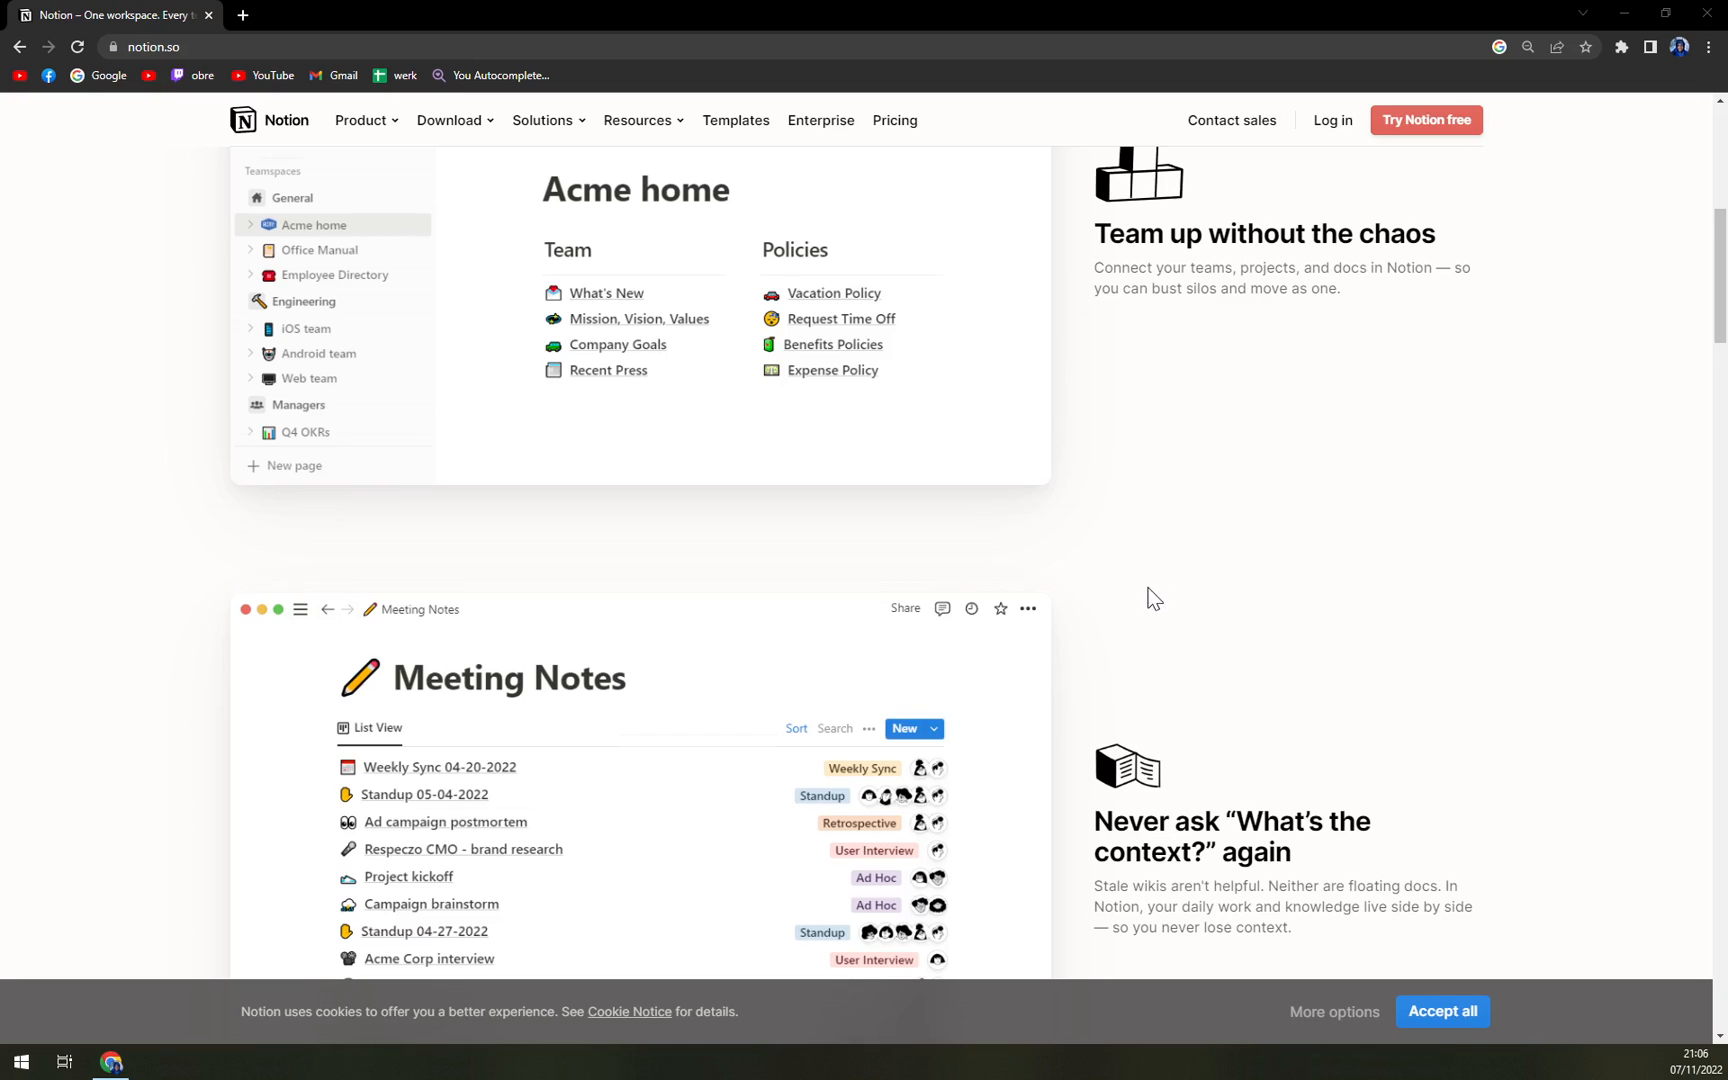
scroll("down", 3)
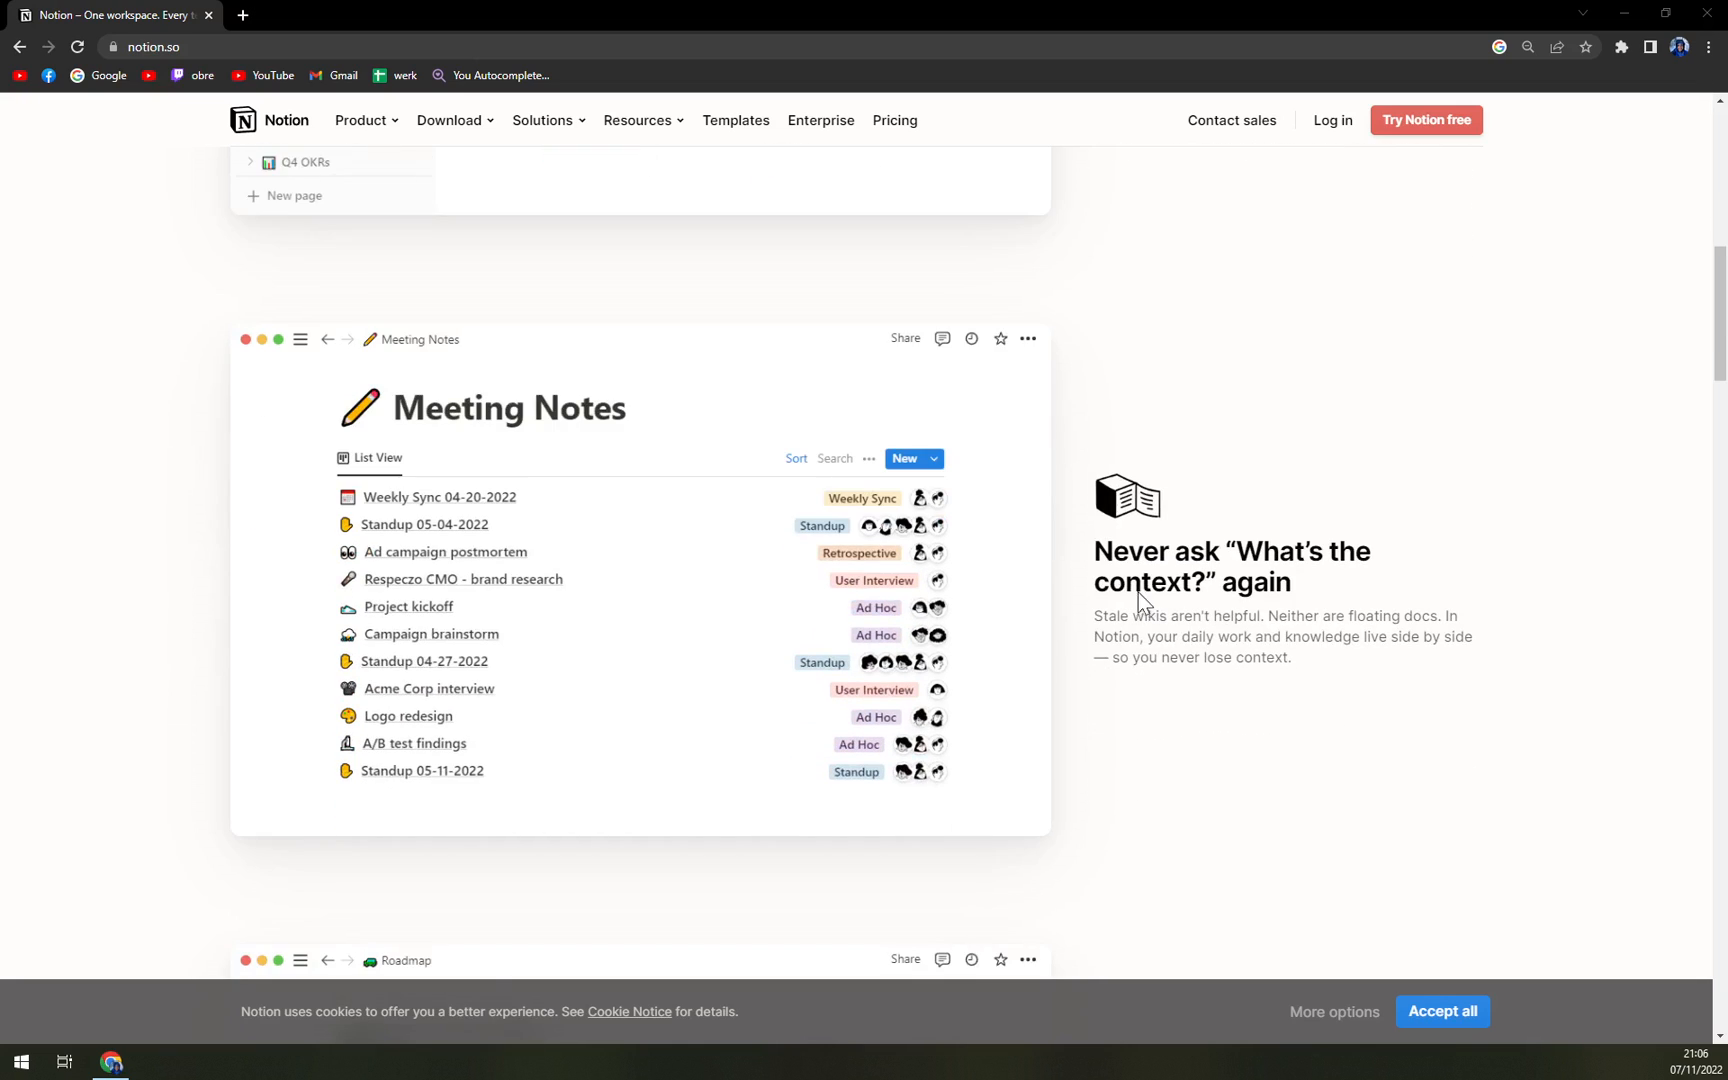
scroll("down", 3)
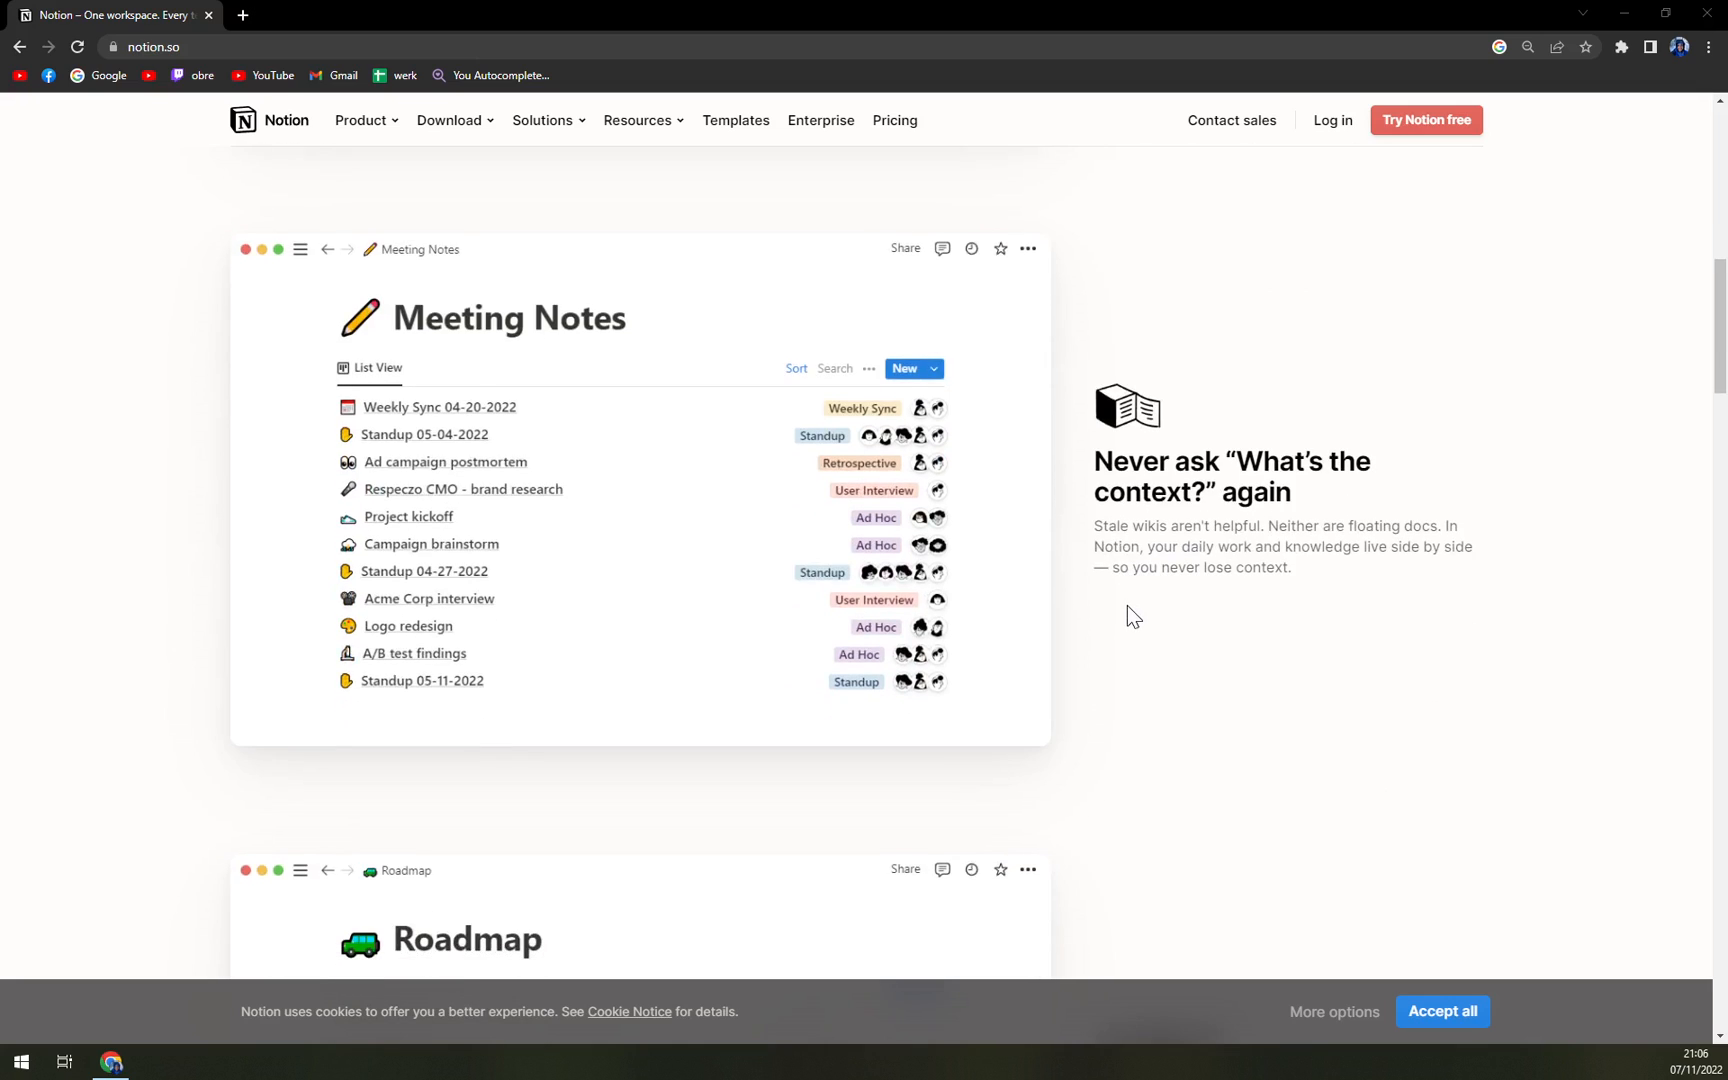
scroll("down", 3)
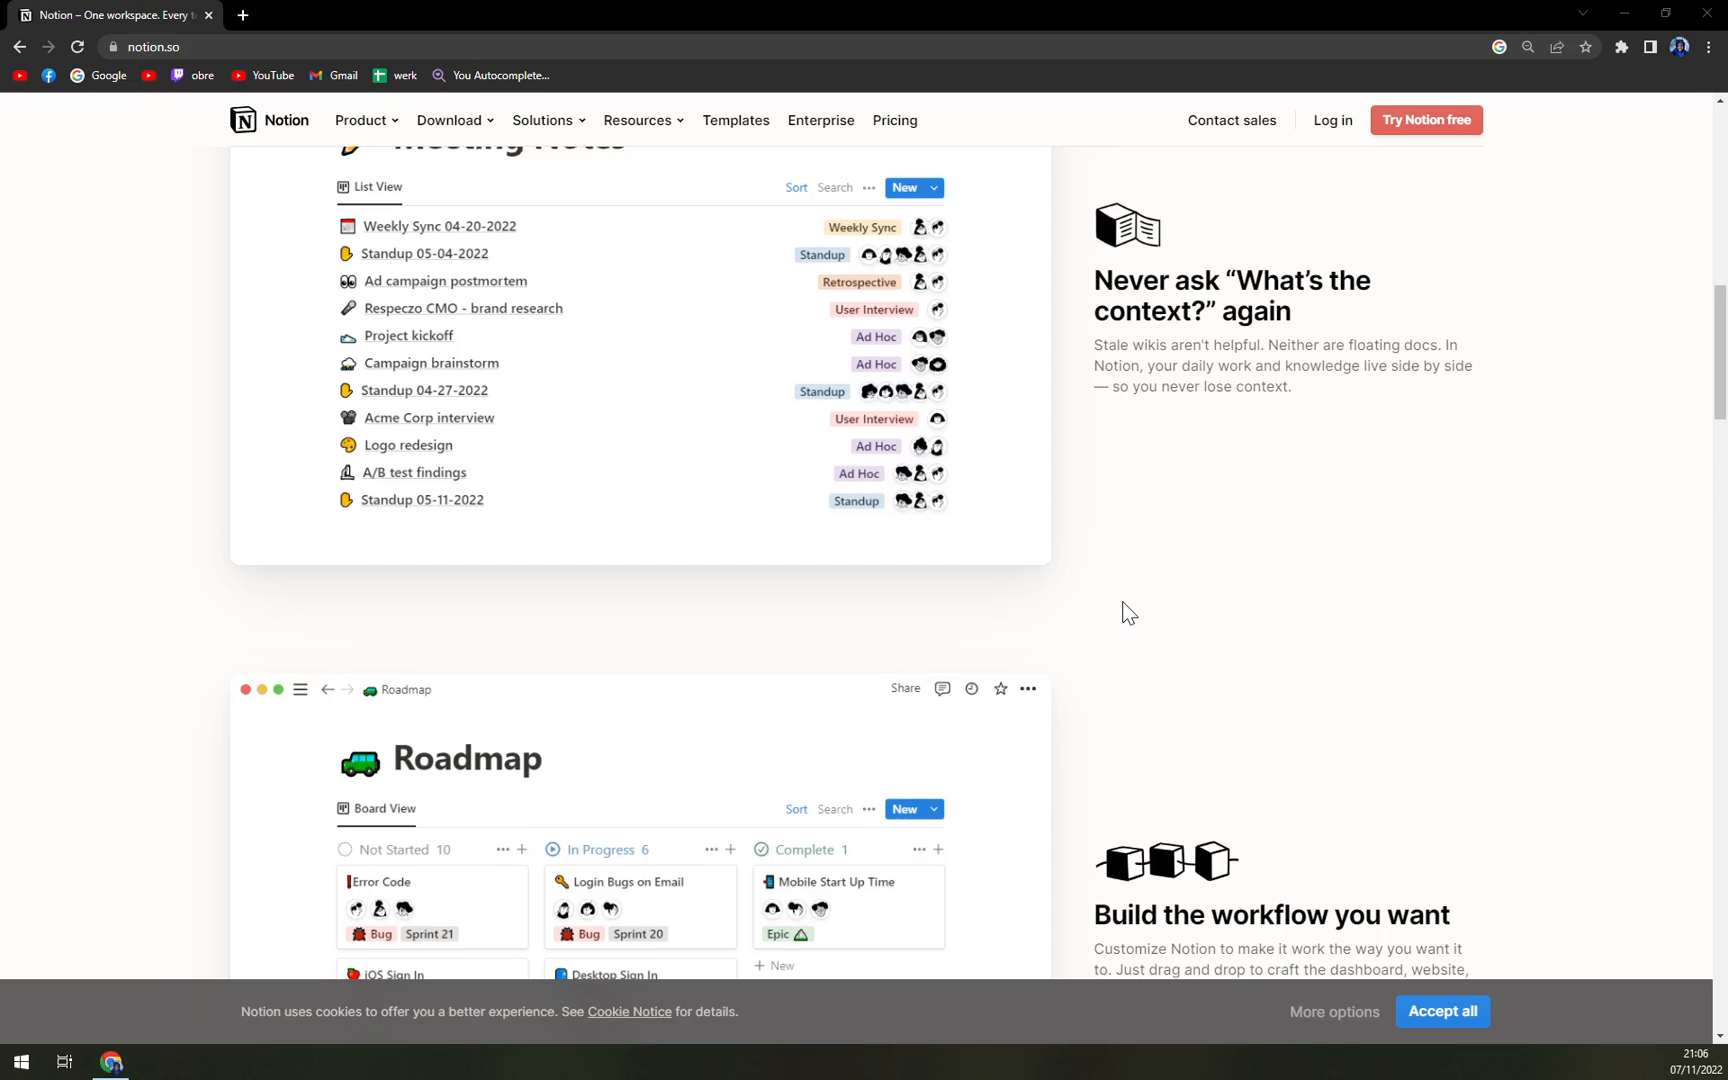
scroll("down", 3)
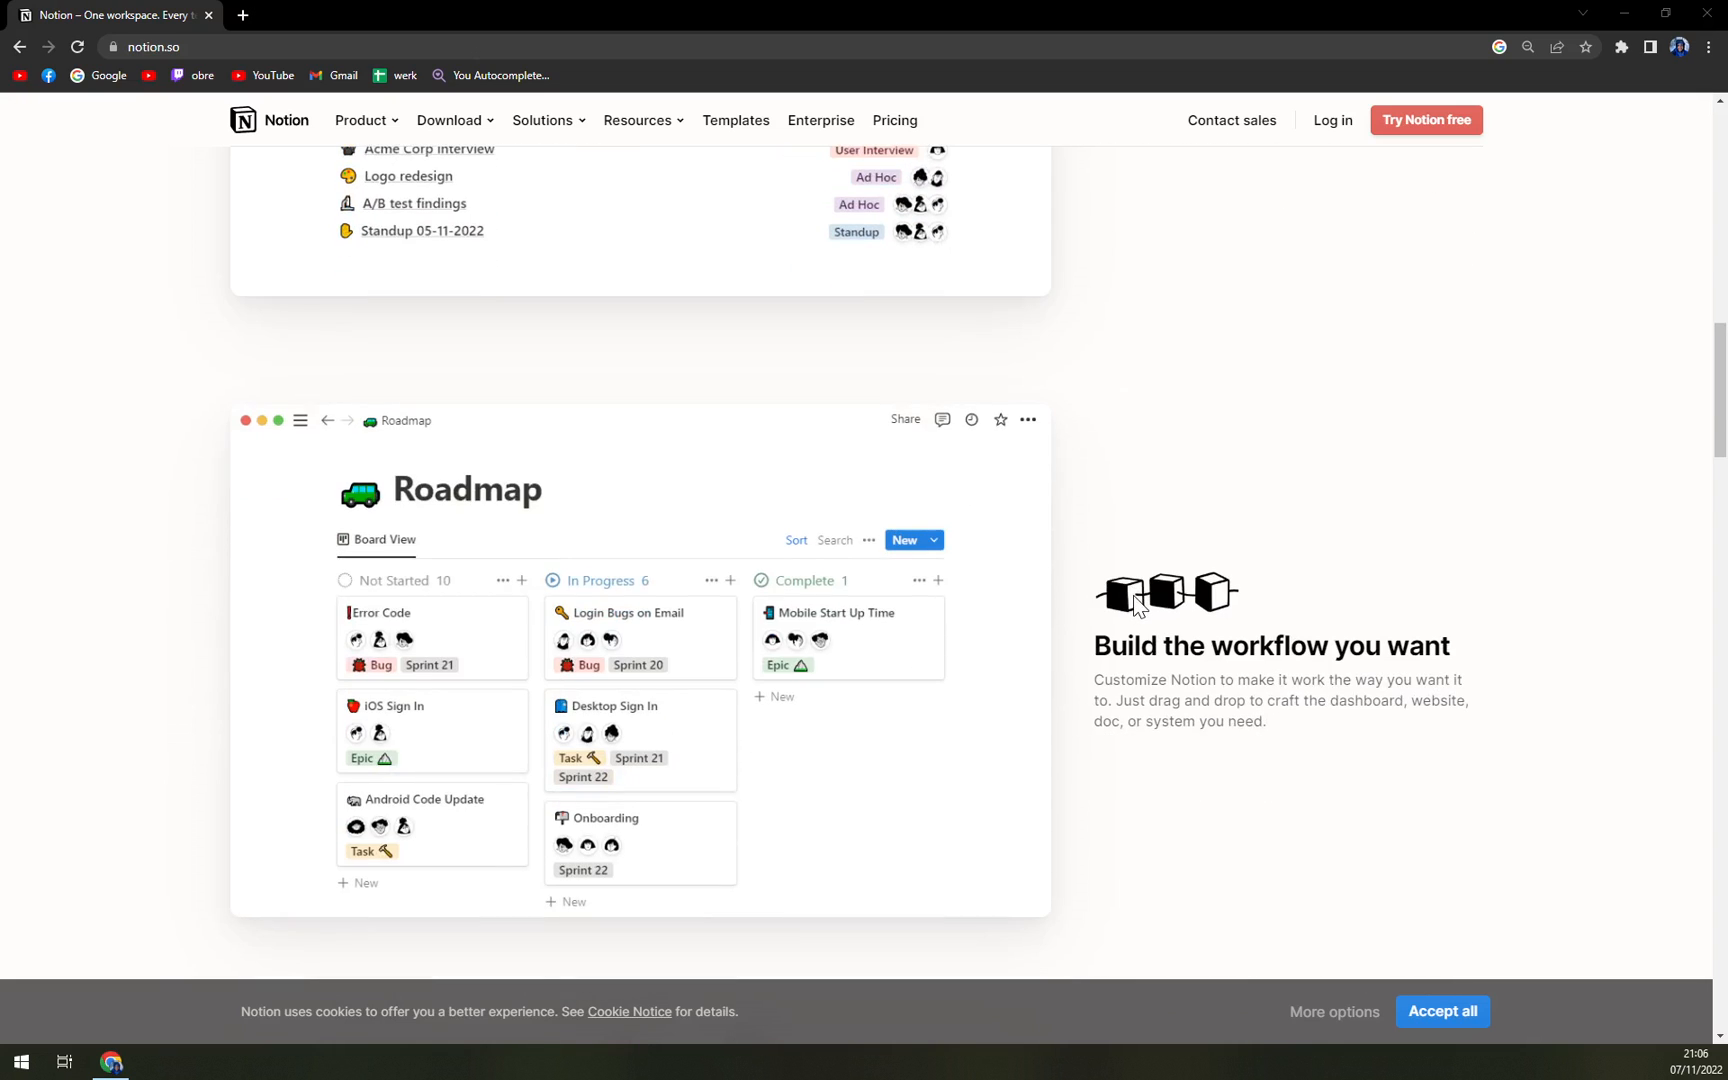
scroll("down", 3)
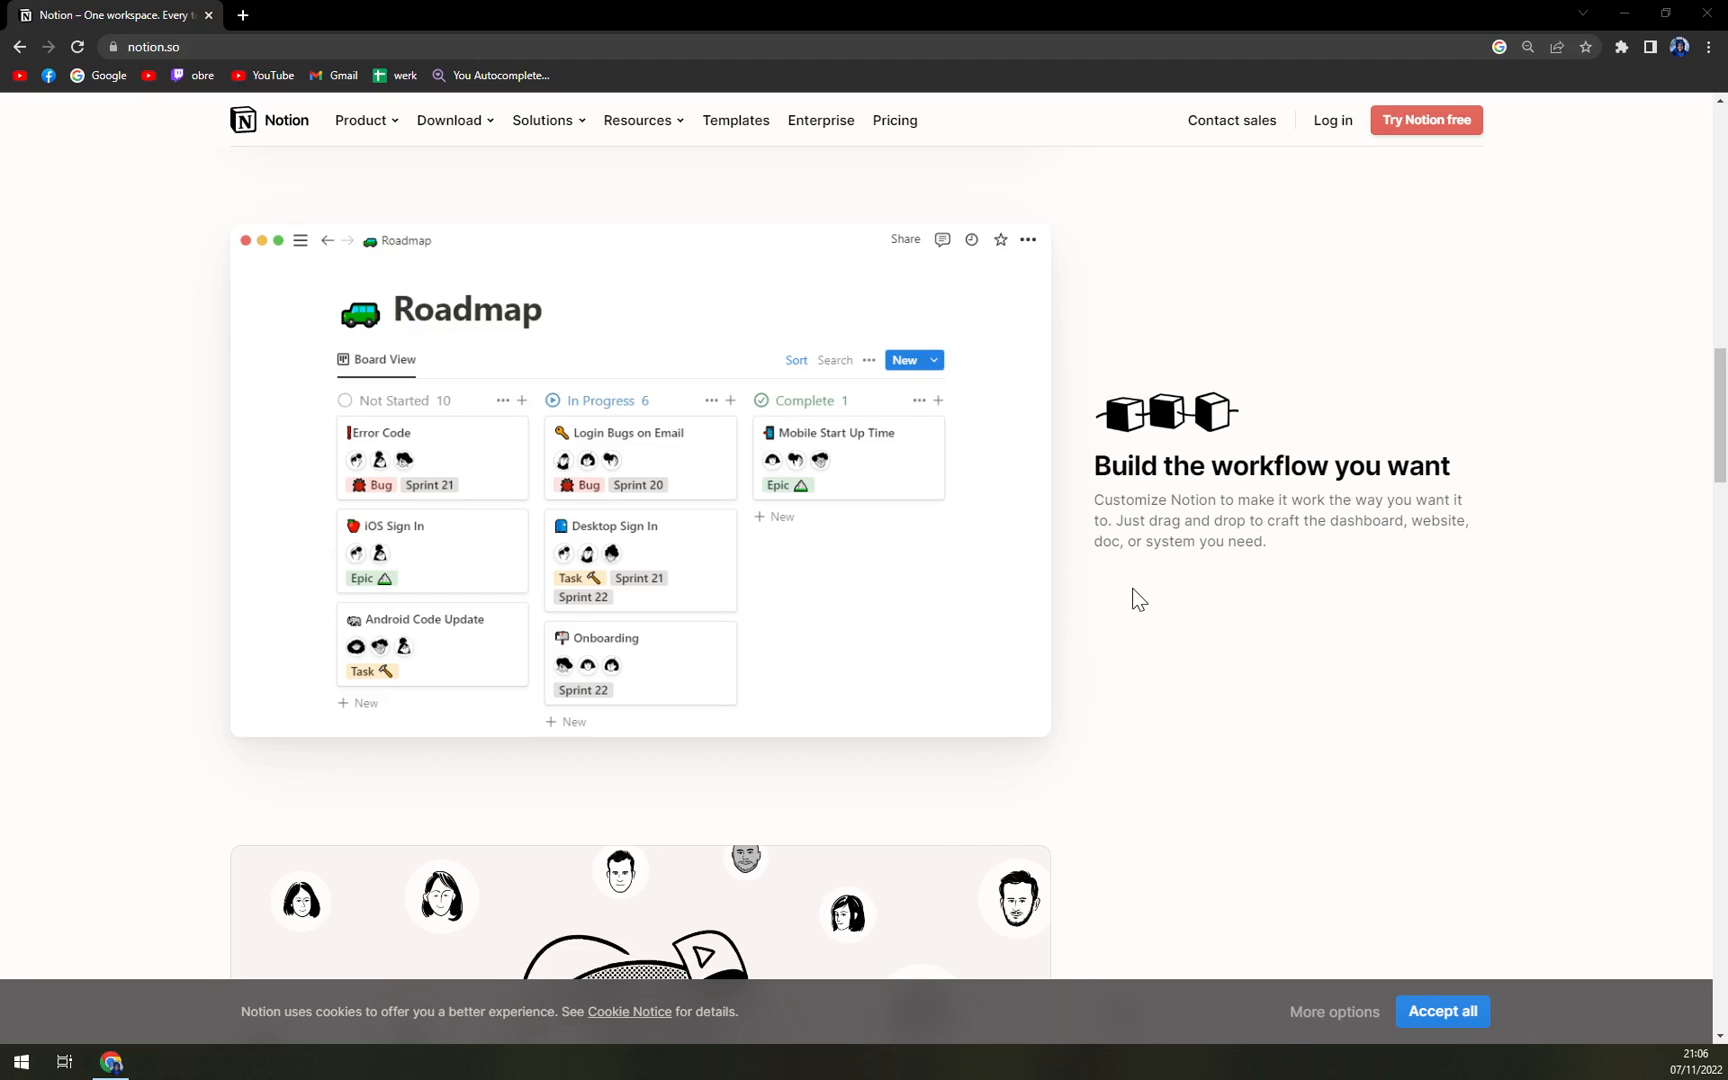
scroll("down", 3)
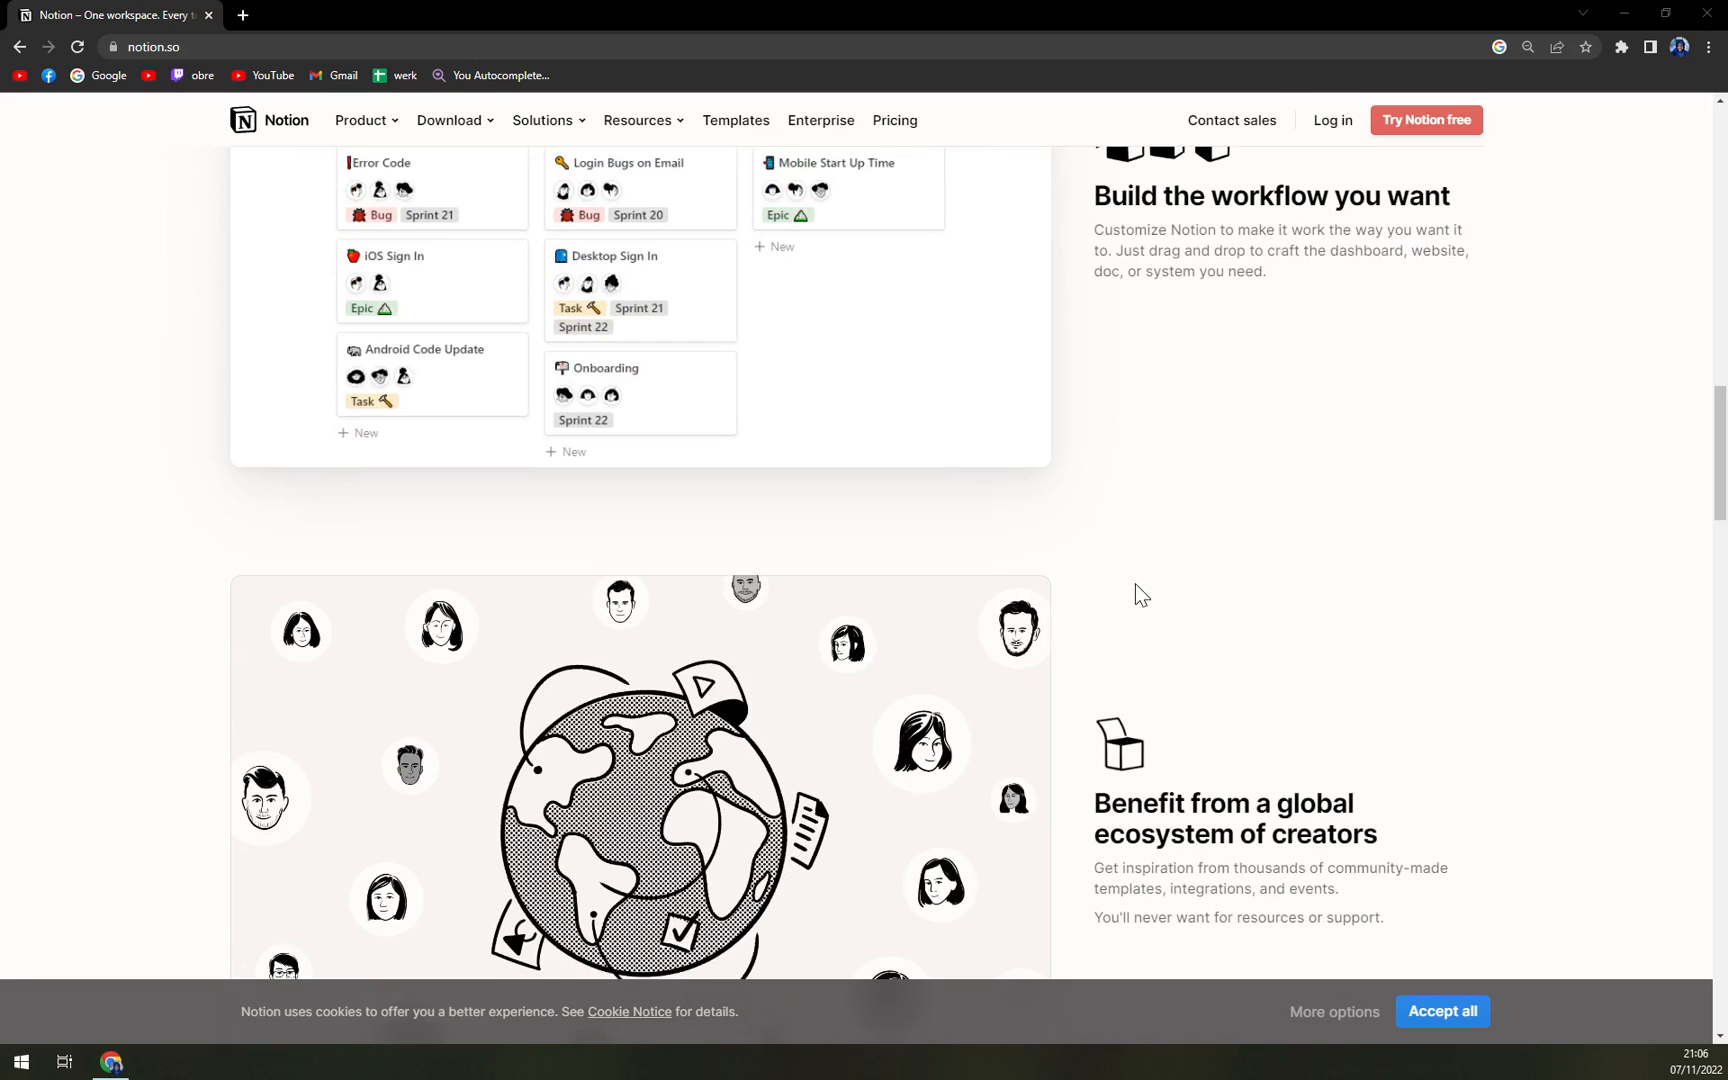
Reach 'Built for endless uses' and show the Roadmap example in the use-case showcase.
scroll("down", 3)
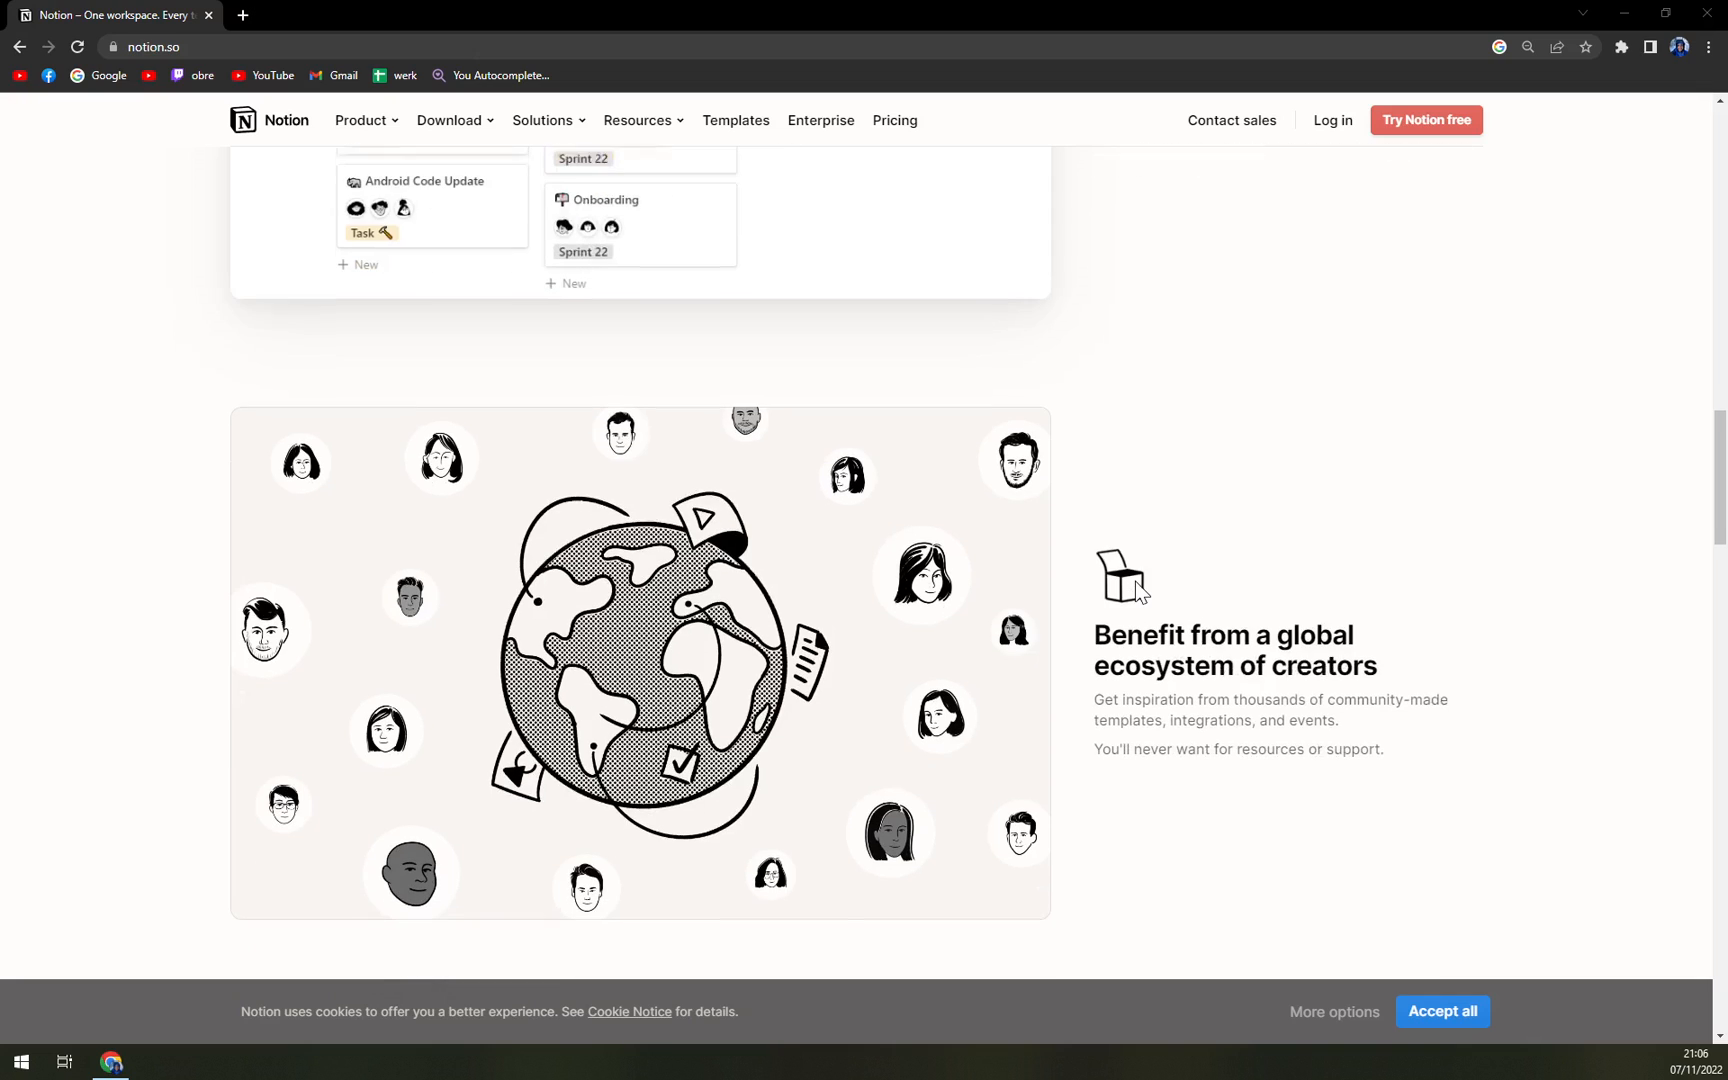
scroll("down", 3)
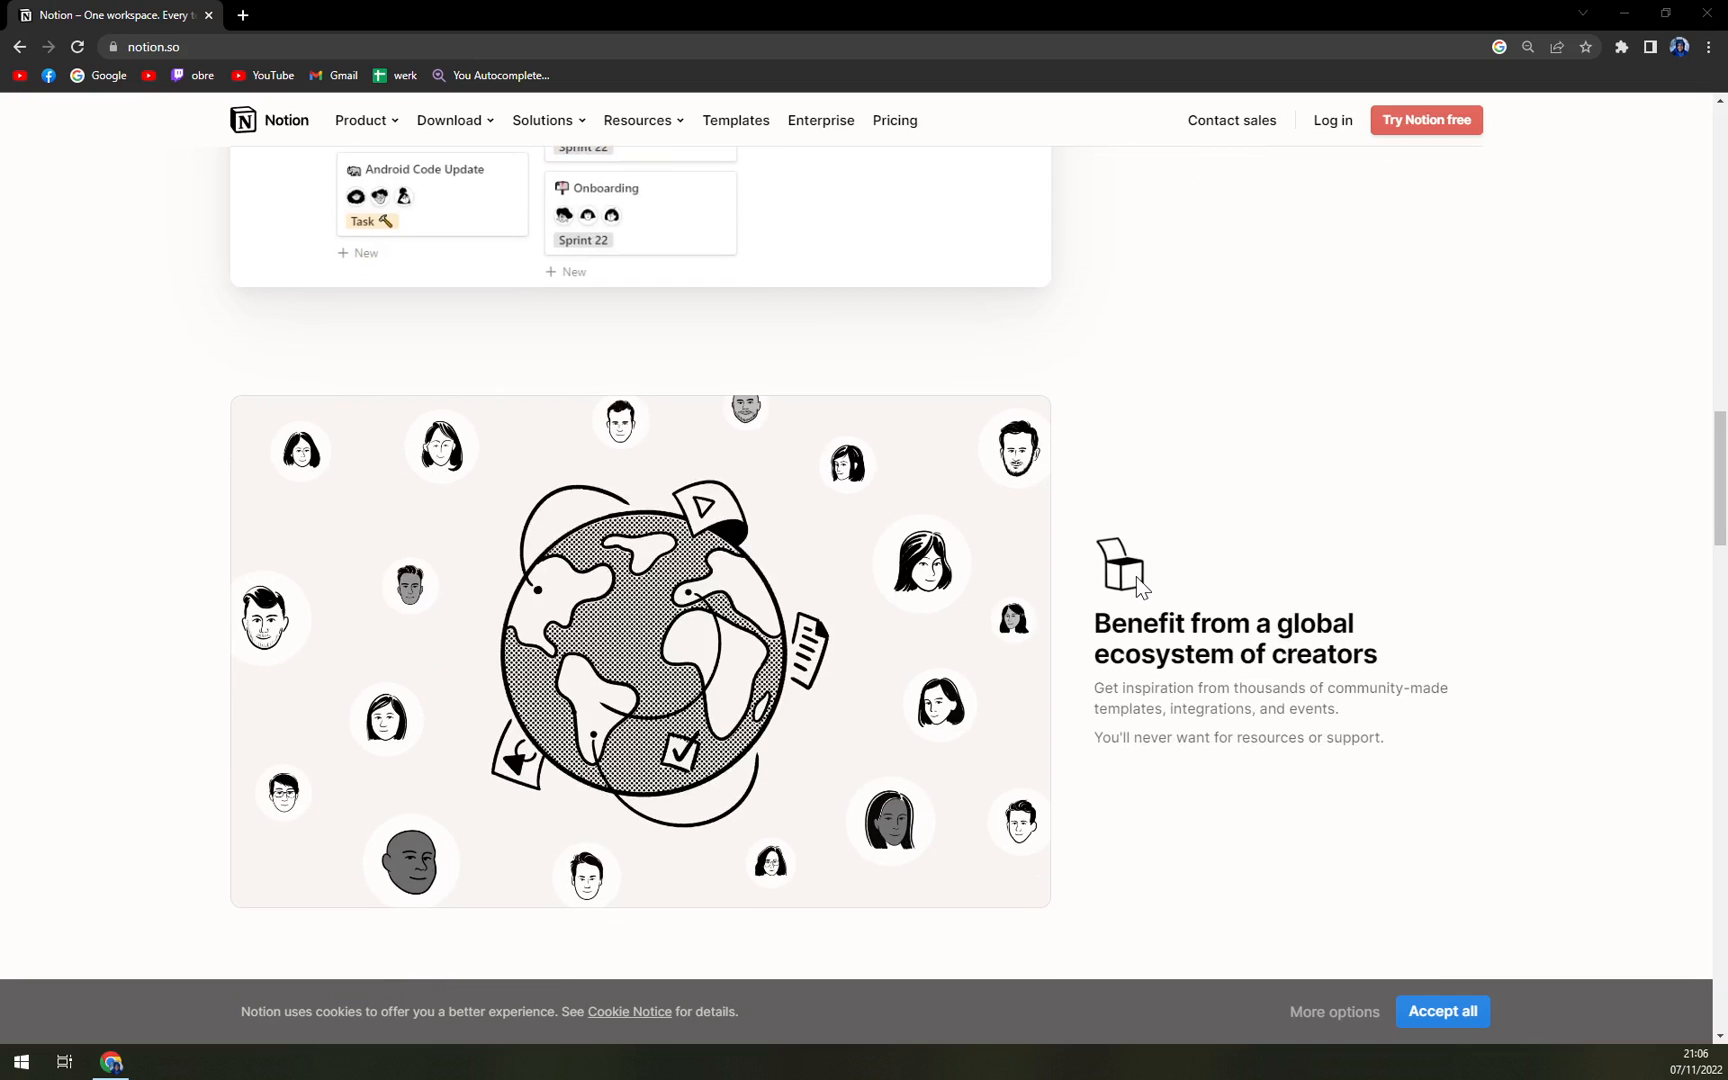
scroll("down", 3)
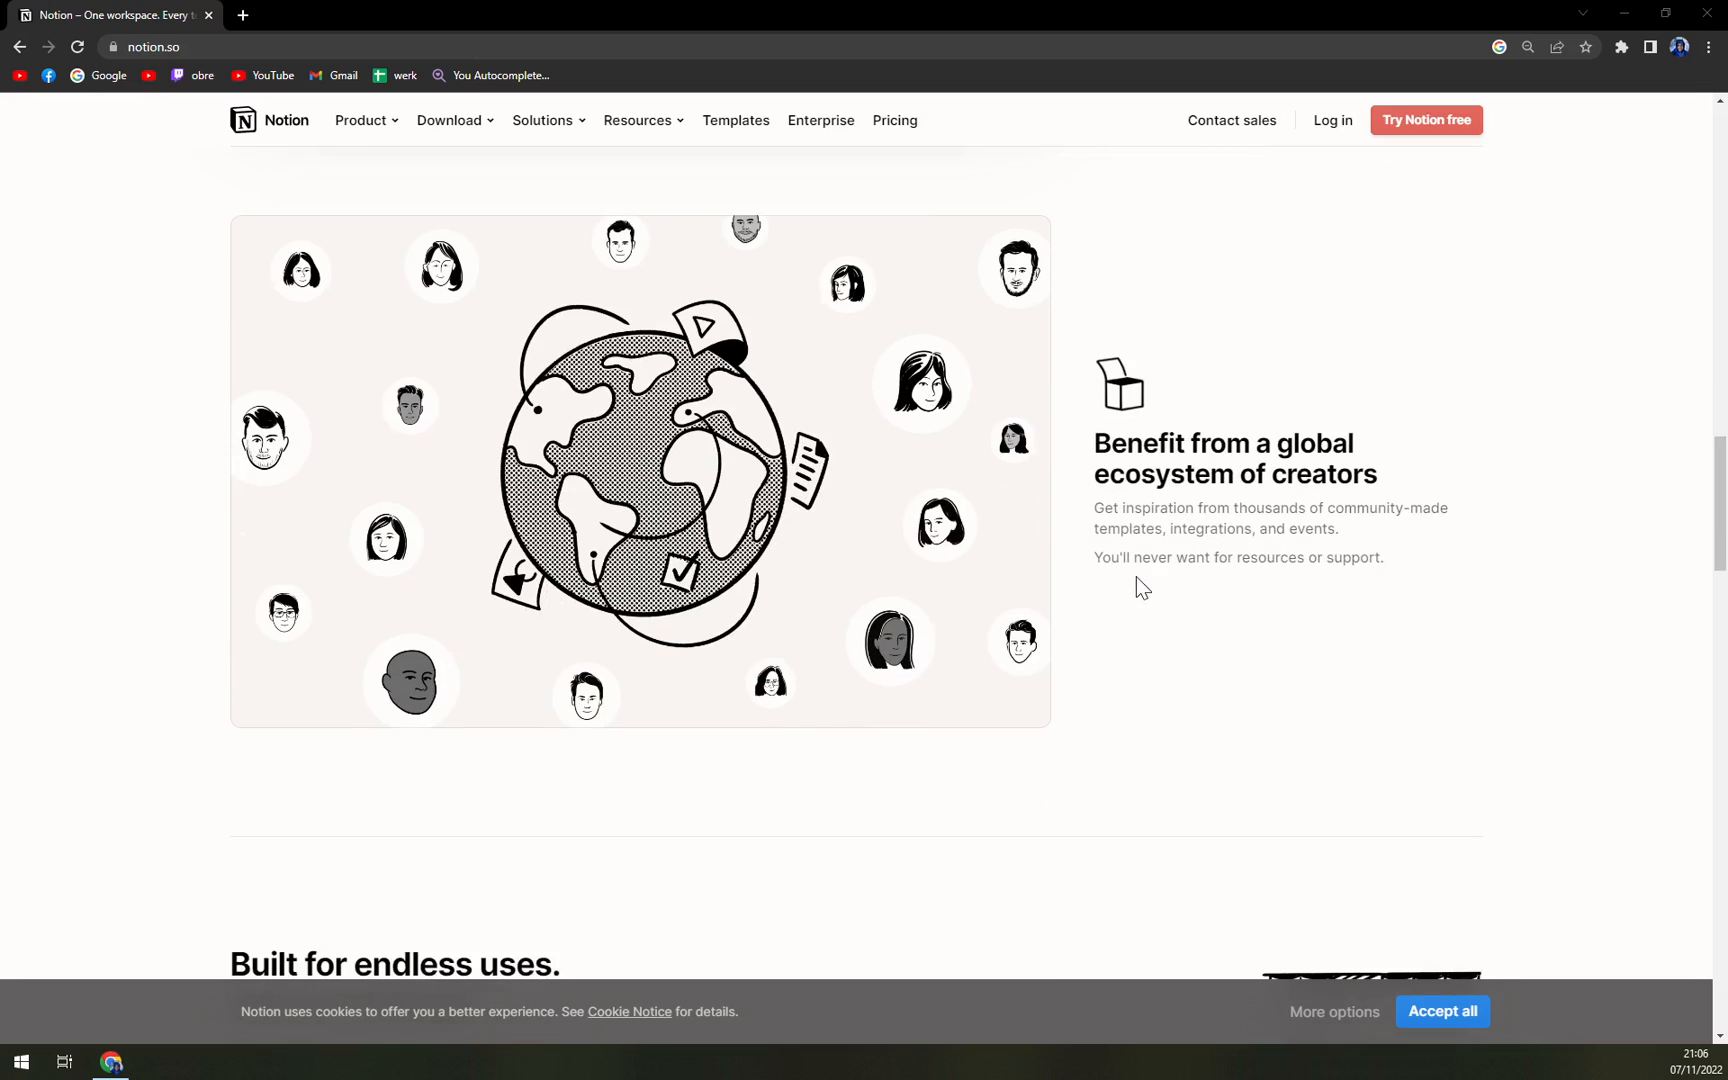
scroll("down", 3)
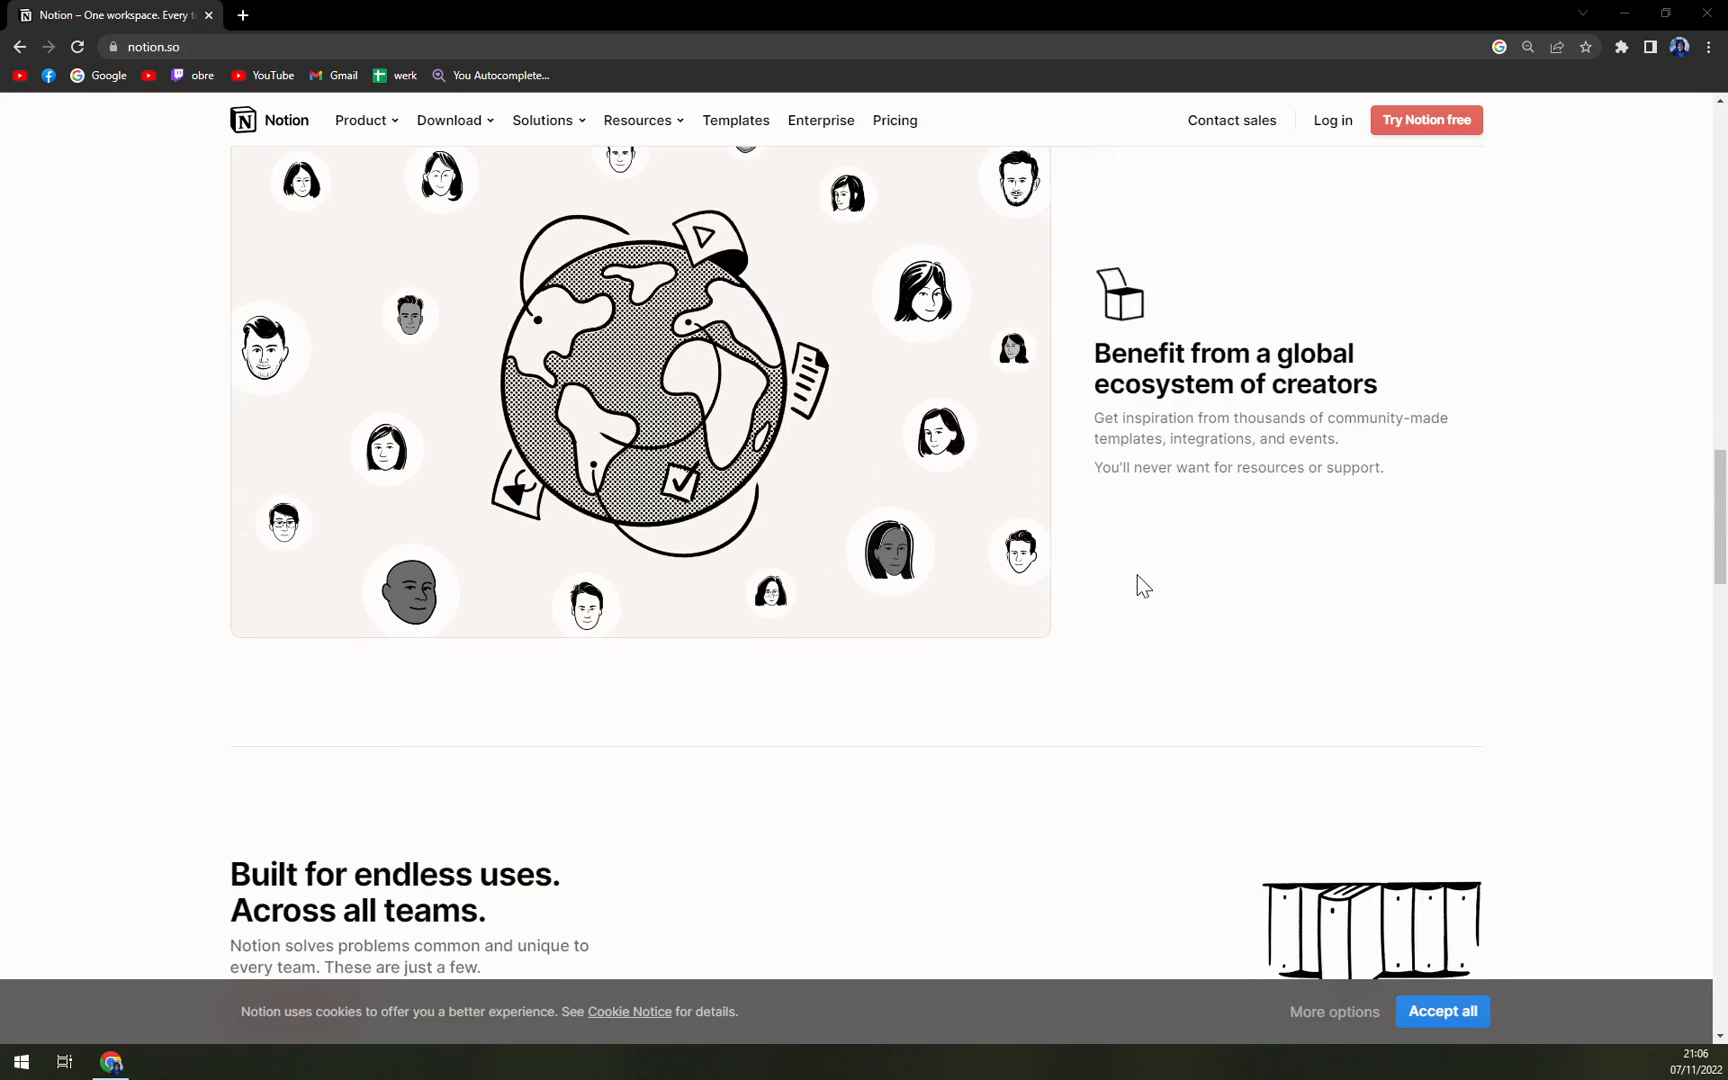
scroll("down", 3)
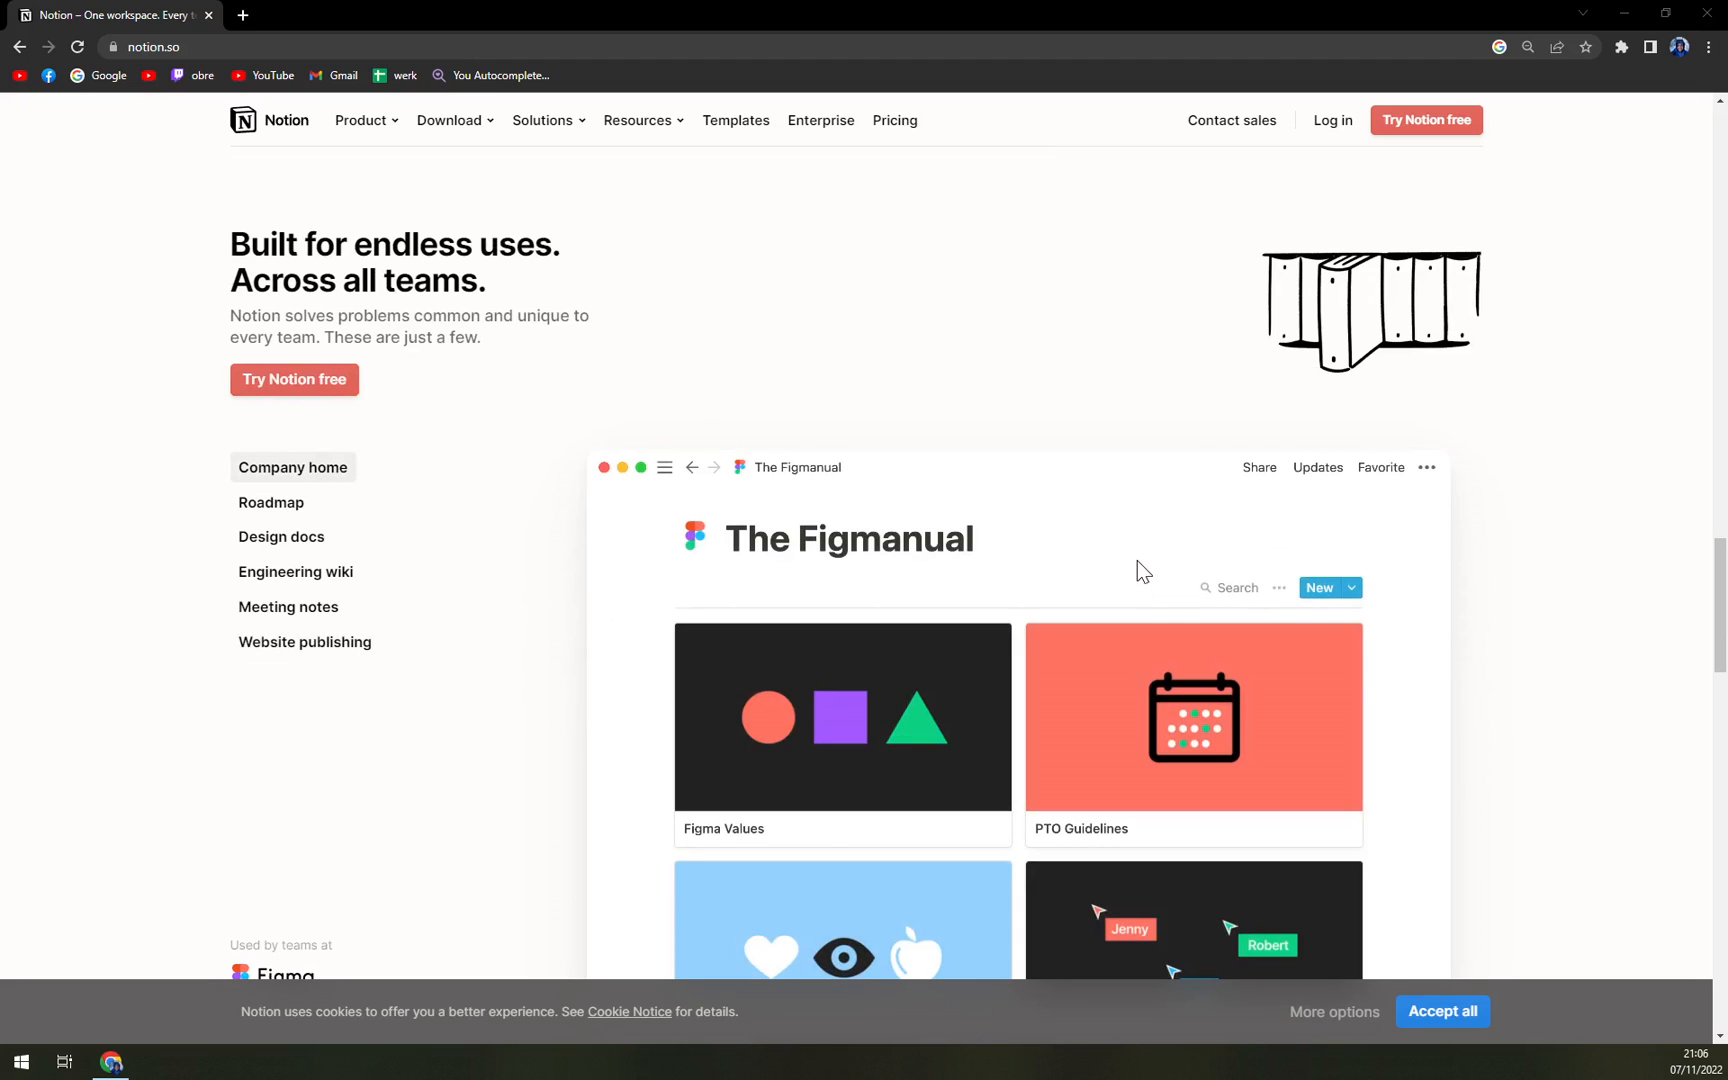
left_click(272, 502)
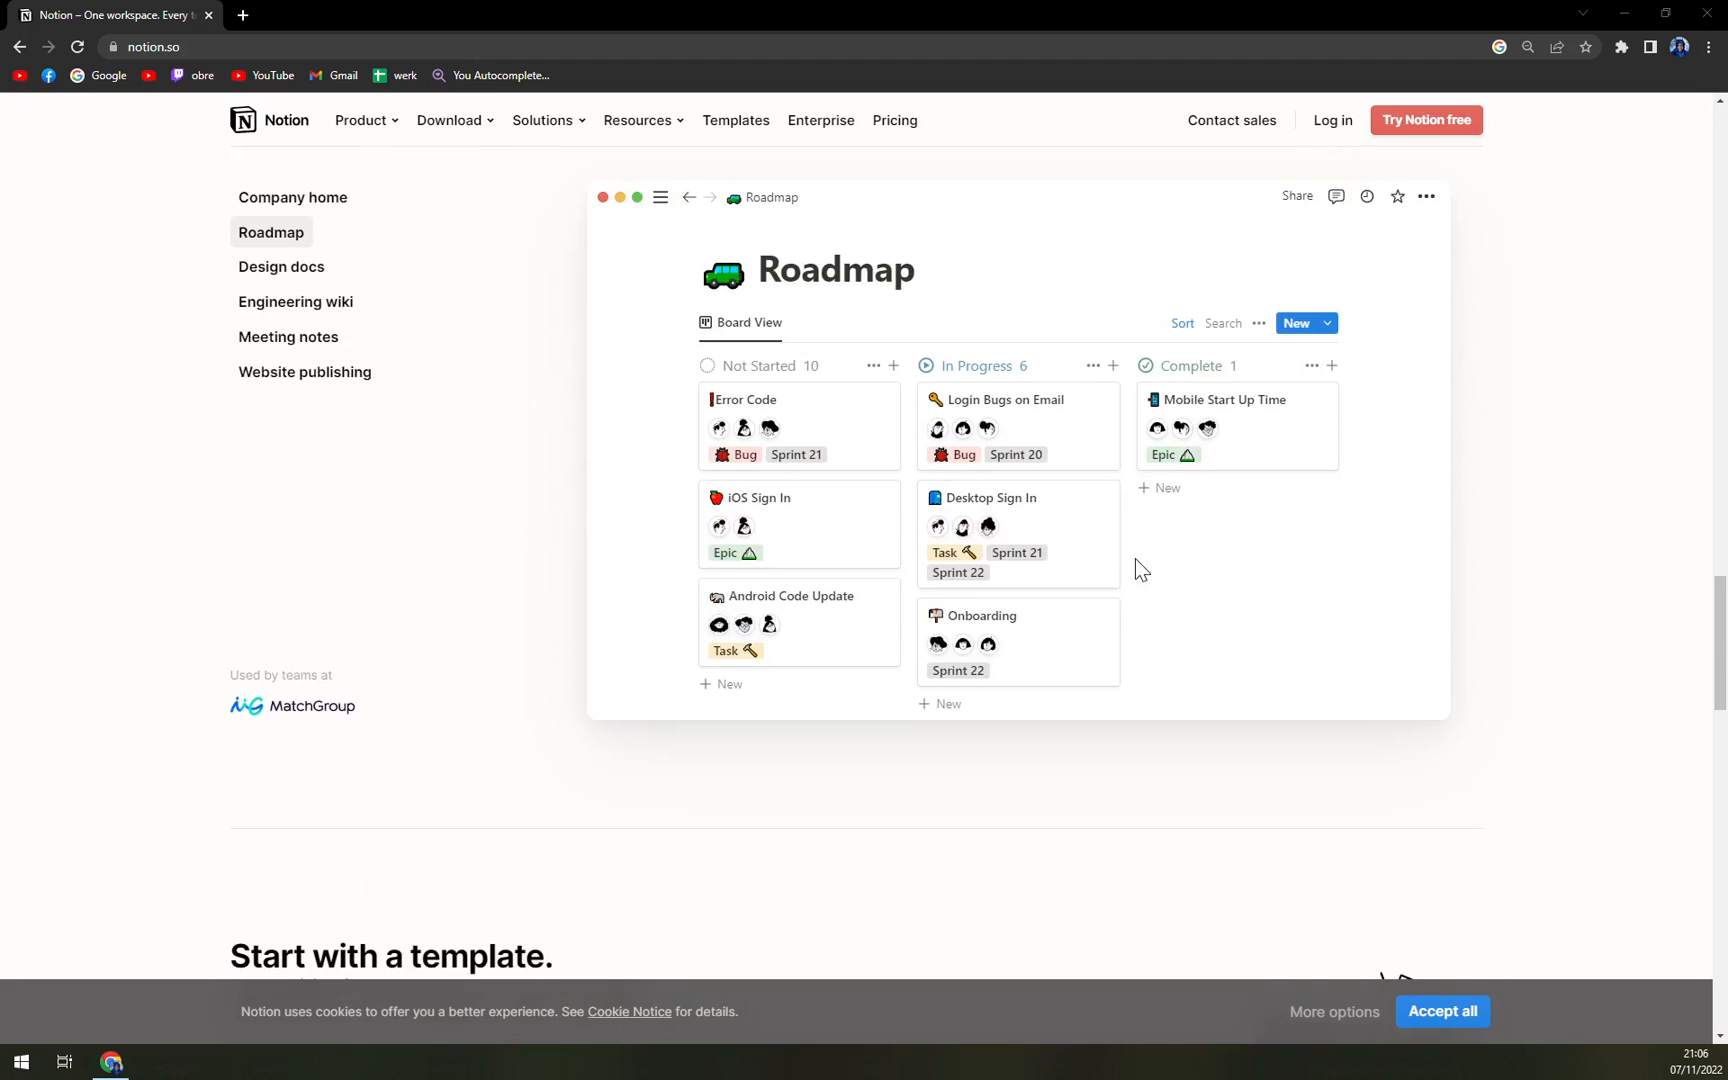
scroll("down", 3)
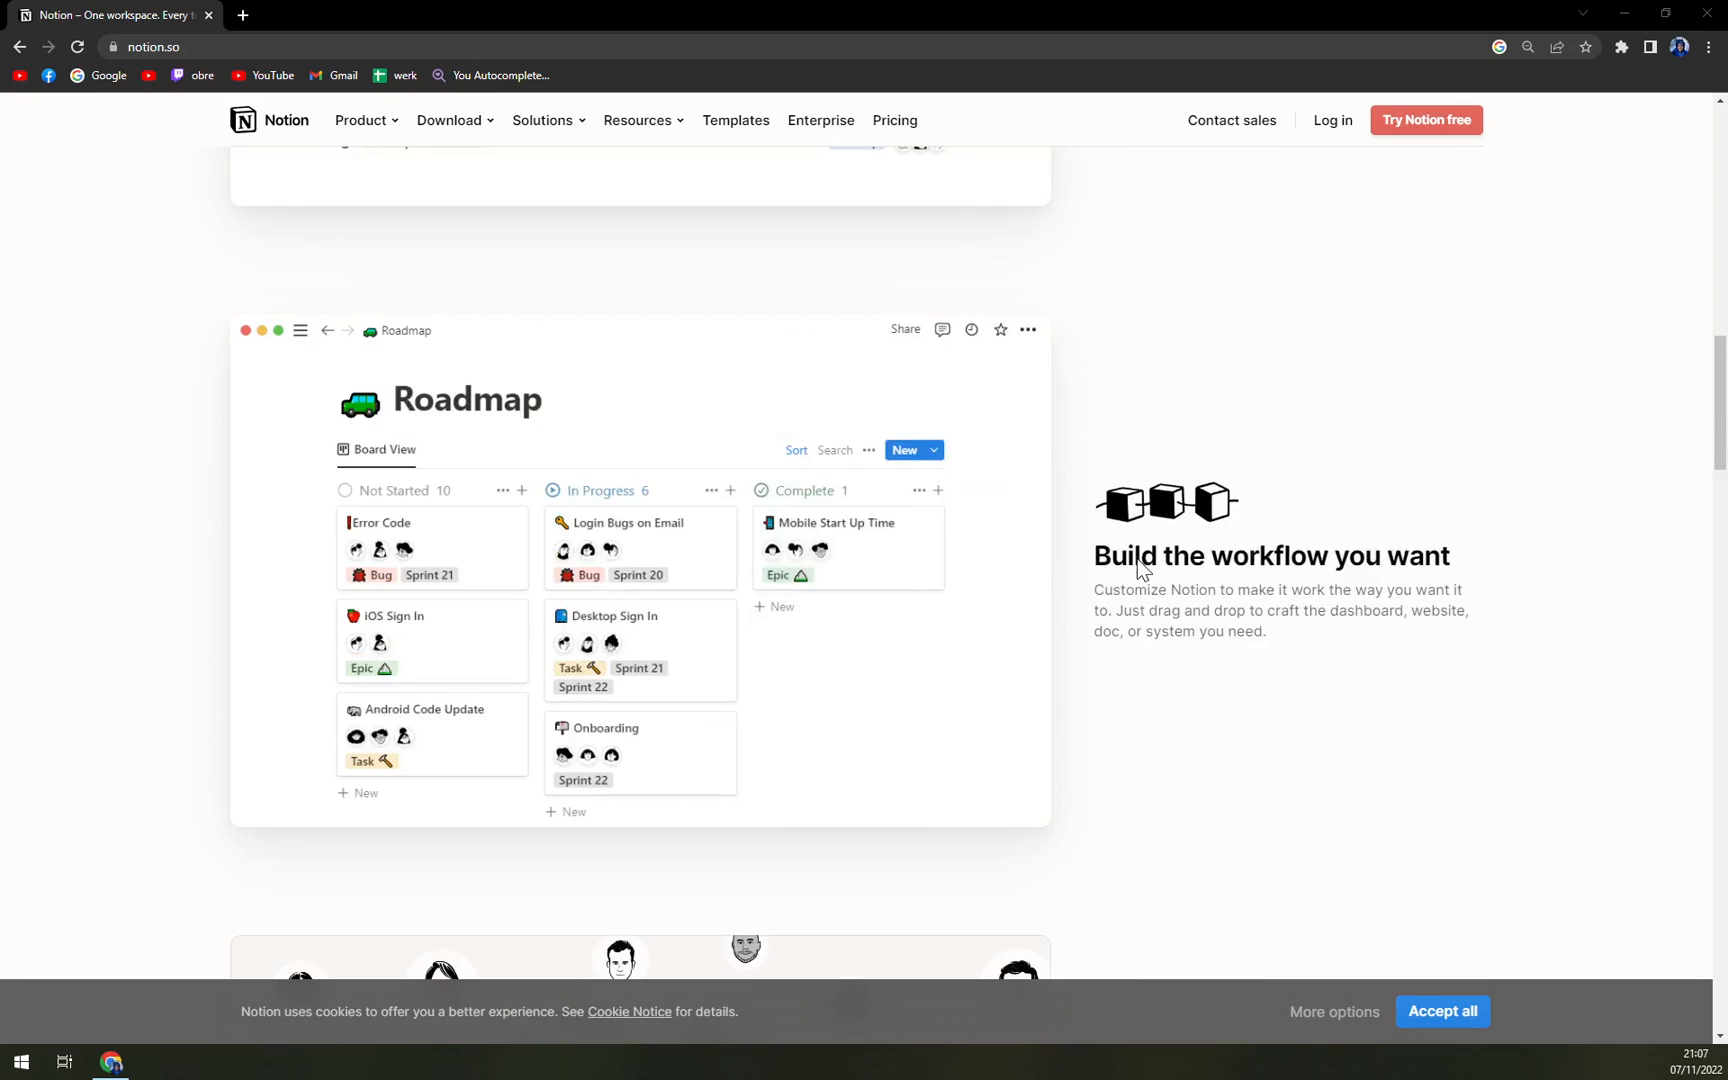
scroll("up", 3)
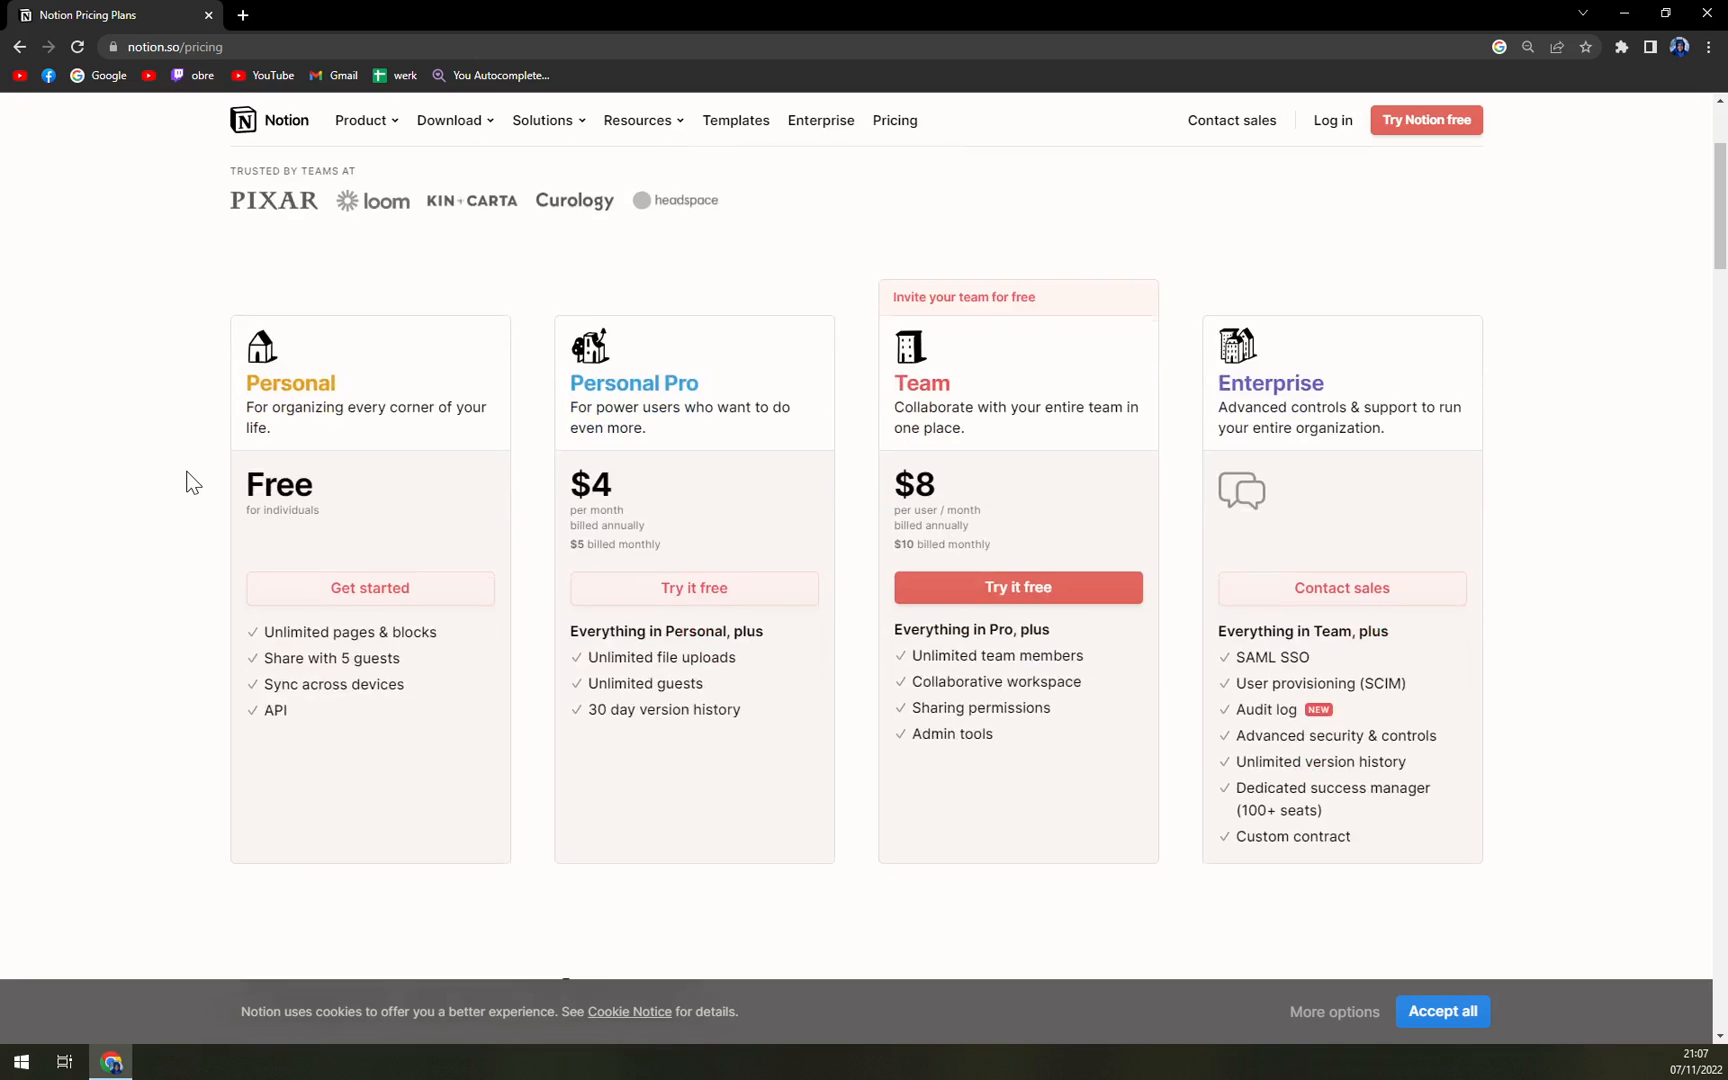
mouse_move(188, 470)
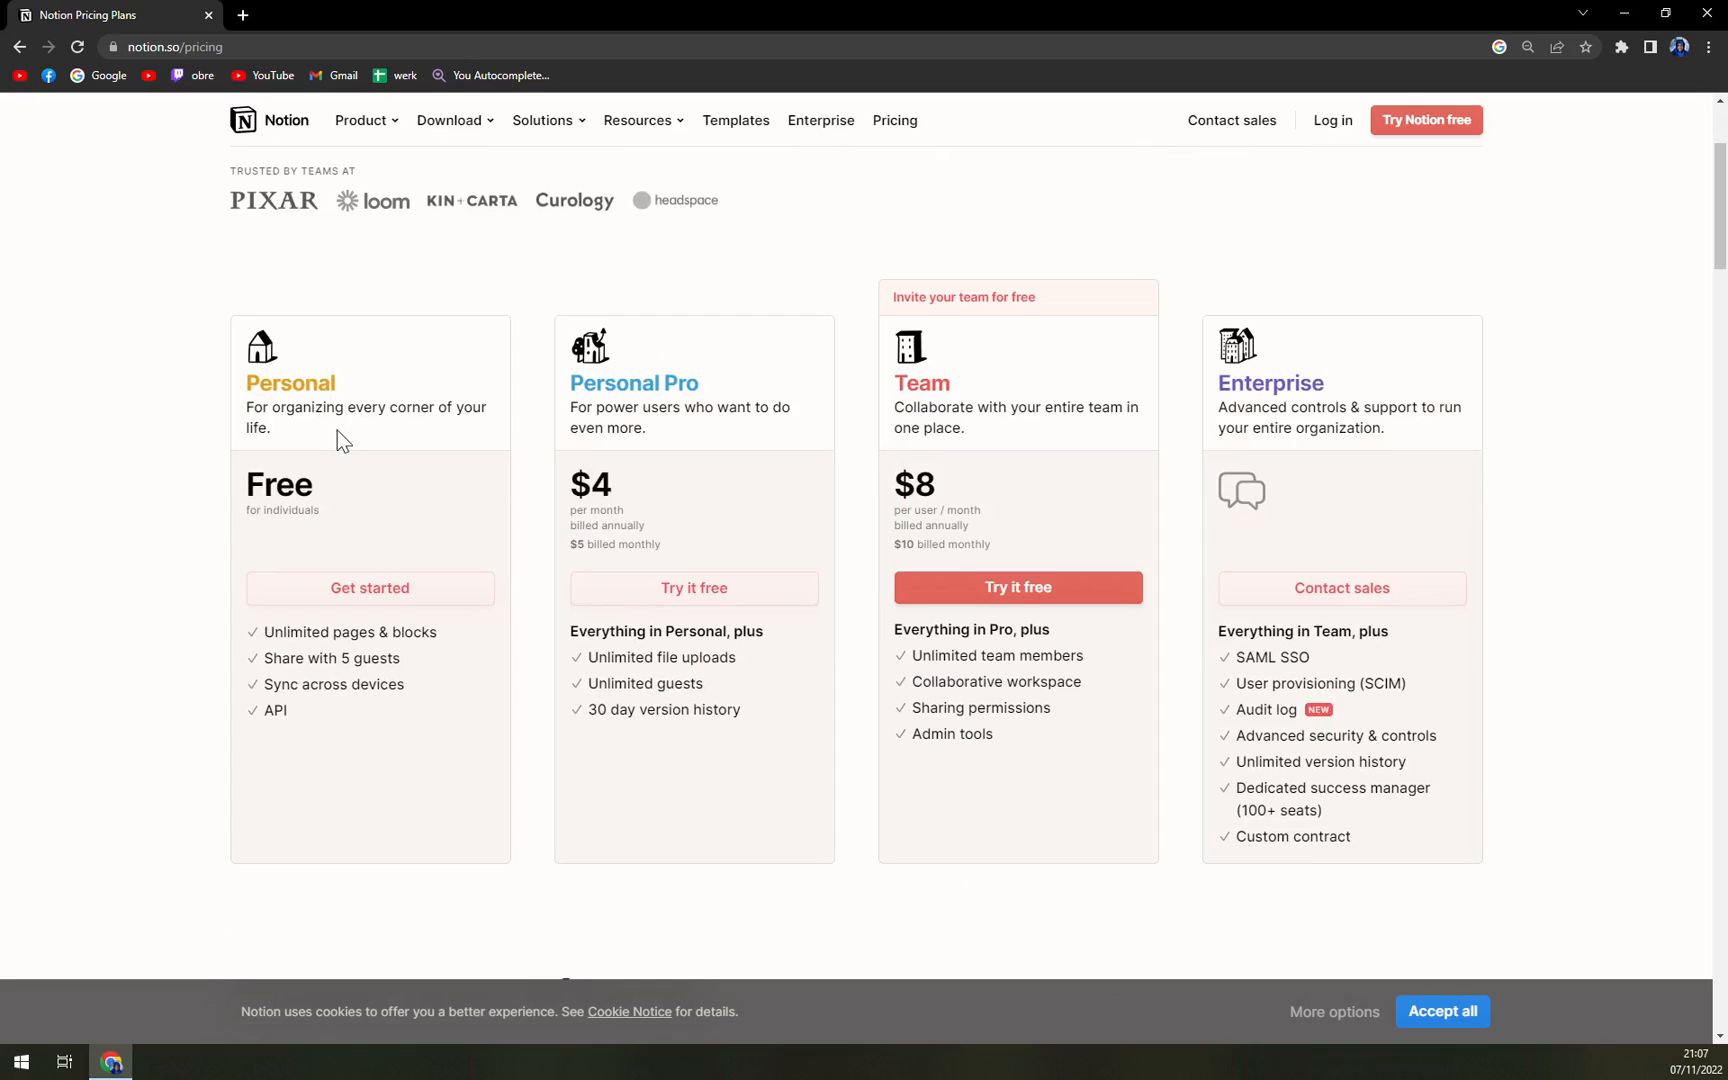
mouse_move(288, 500)
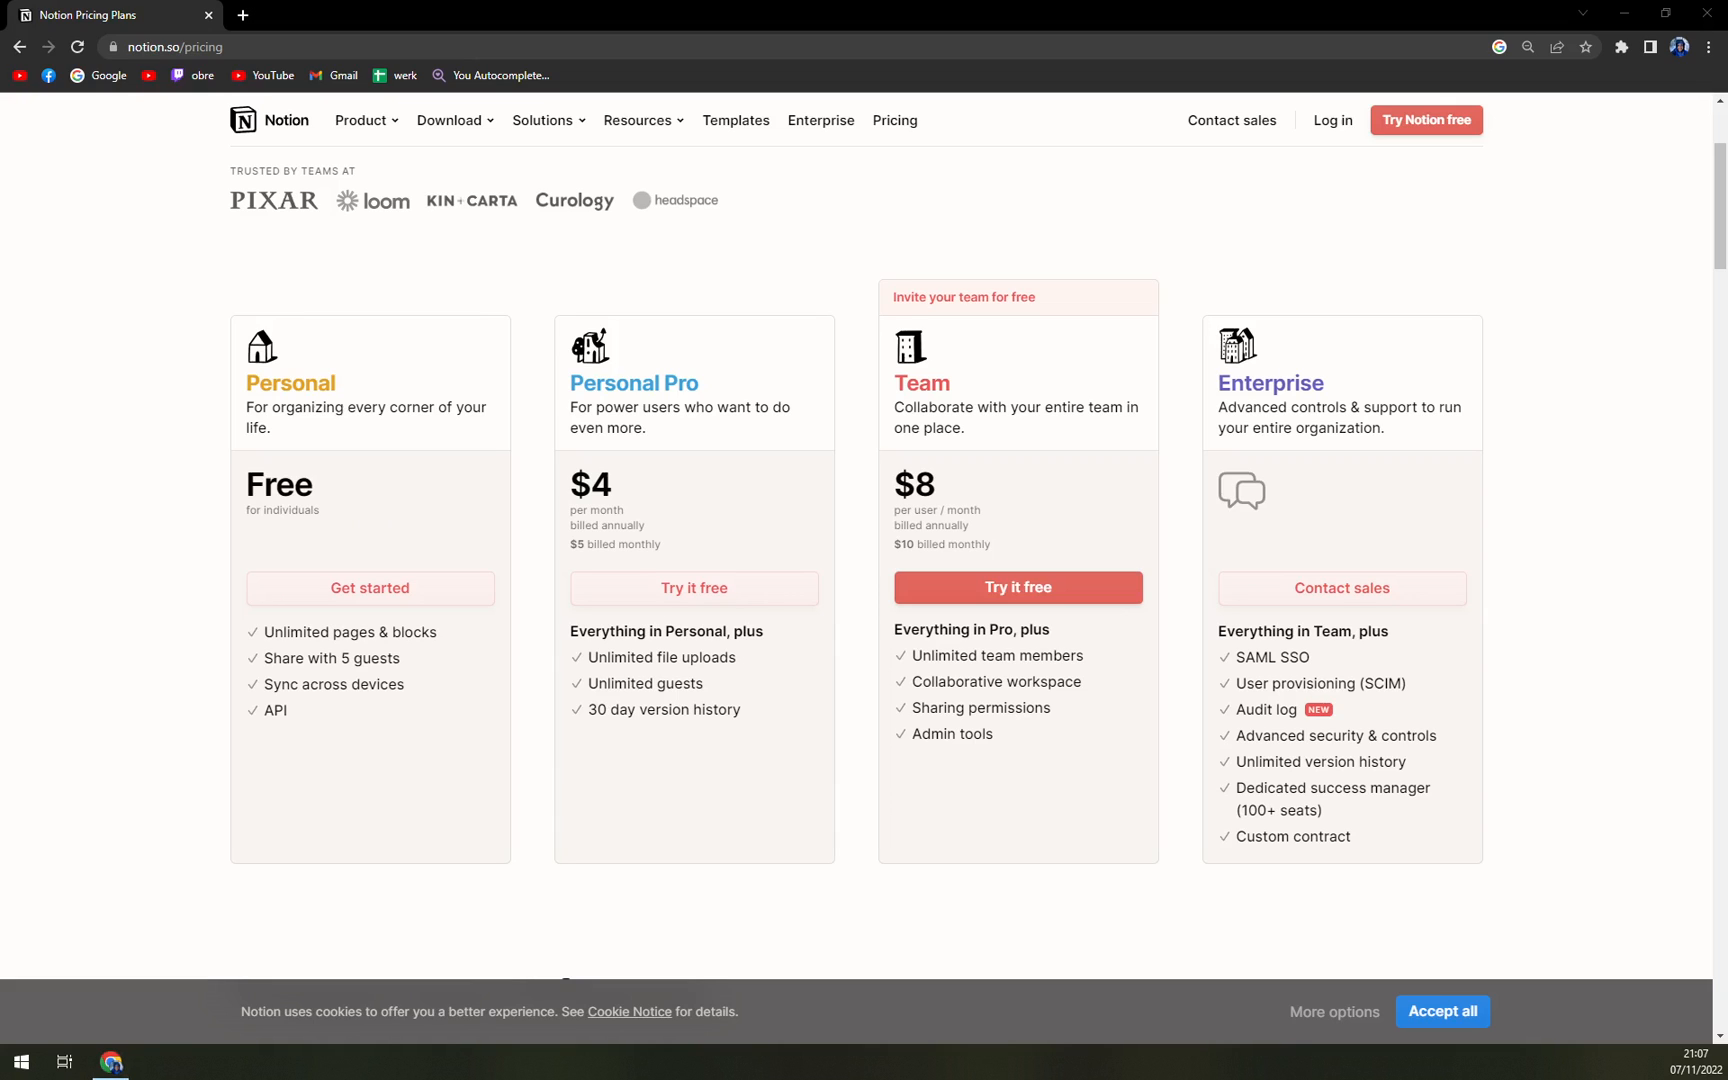
mouse_move(418, 646)
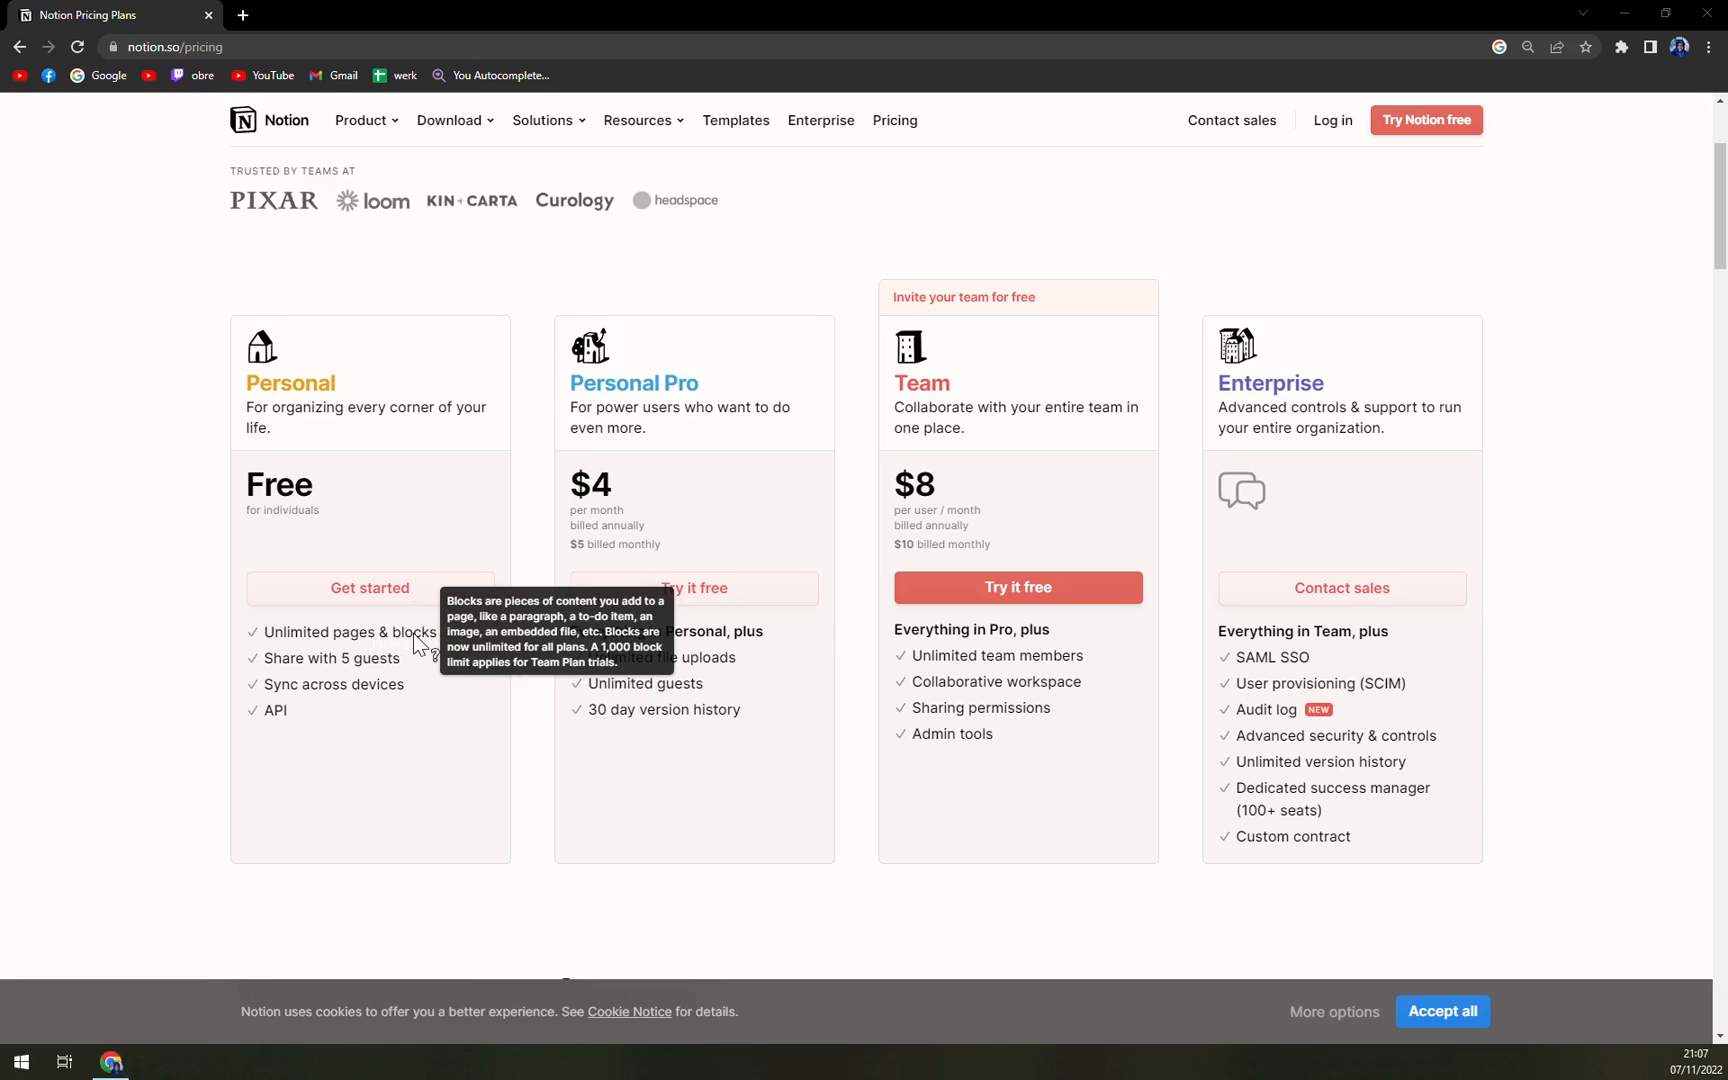
mouse_move(396, 678)
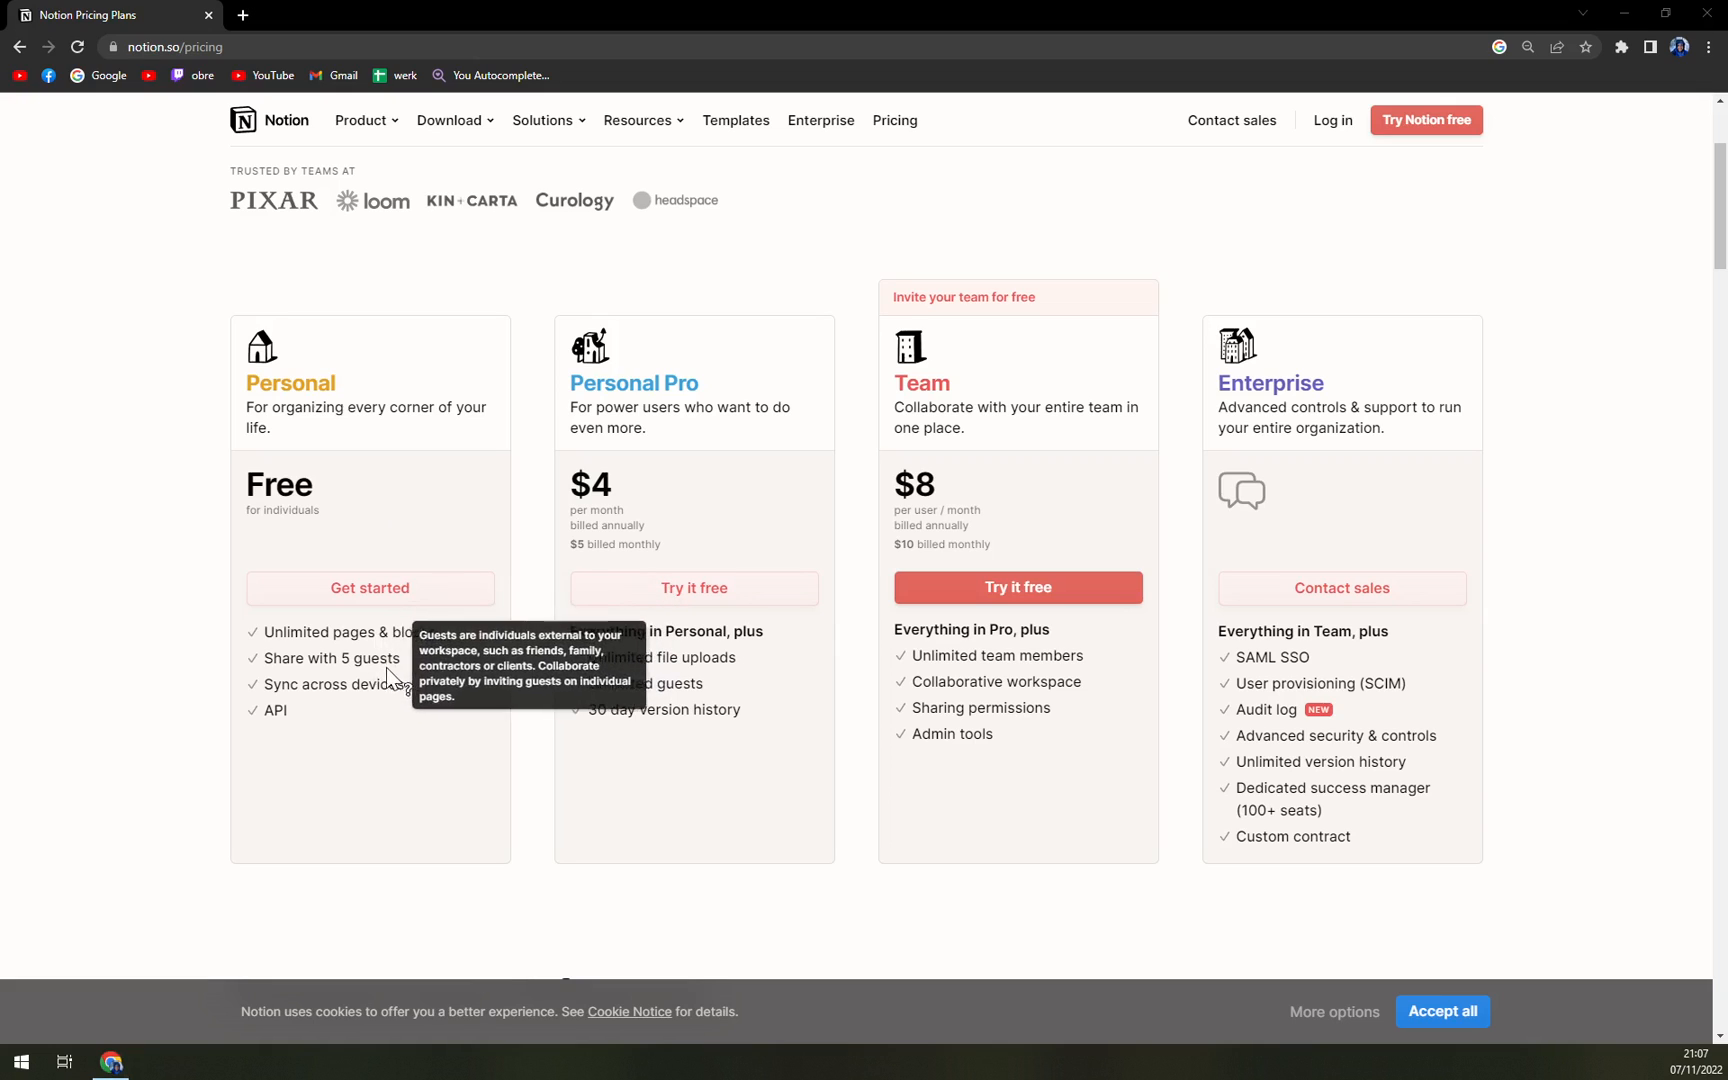
mouse_move(384, 698)
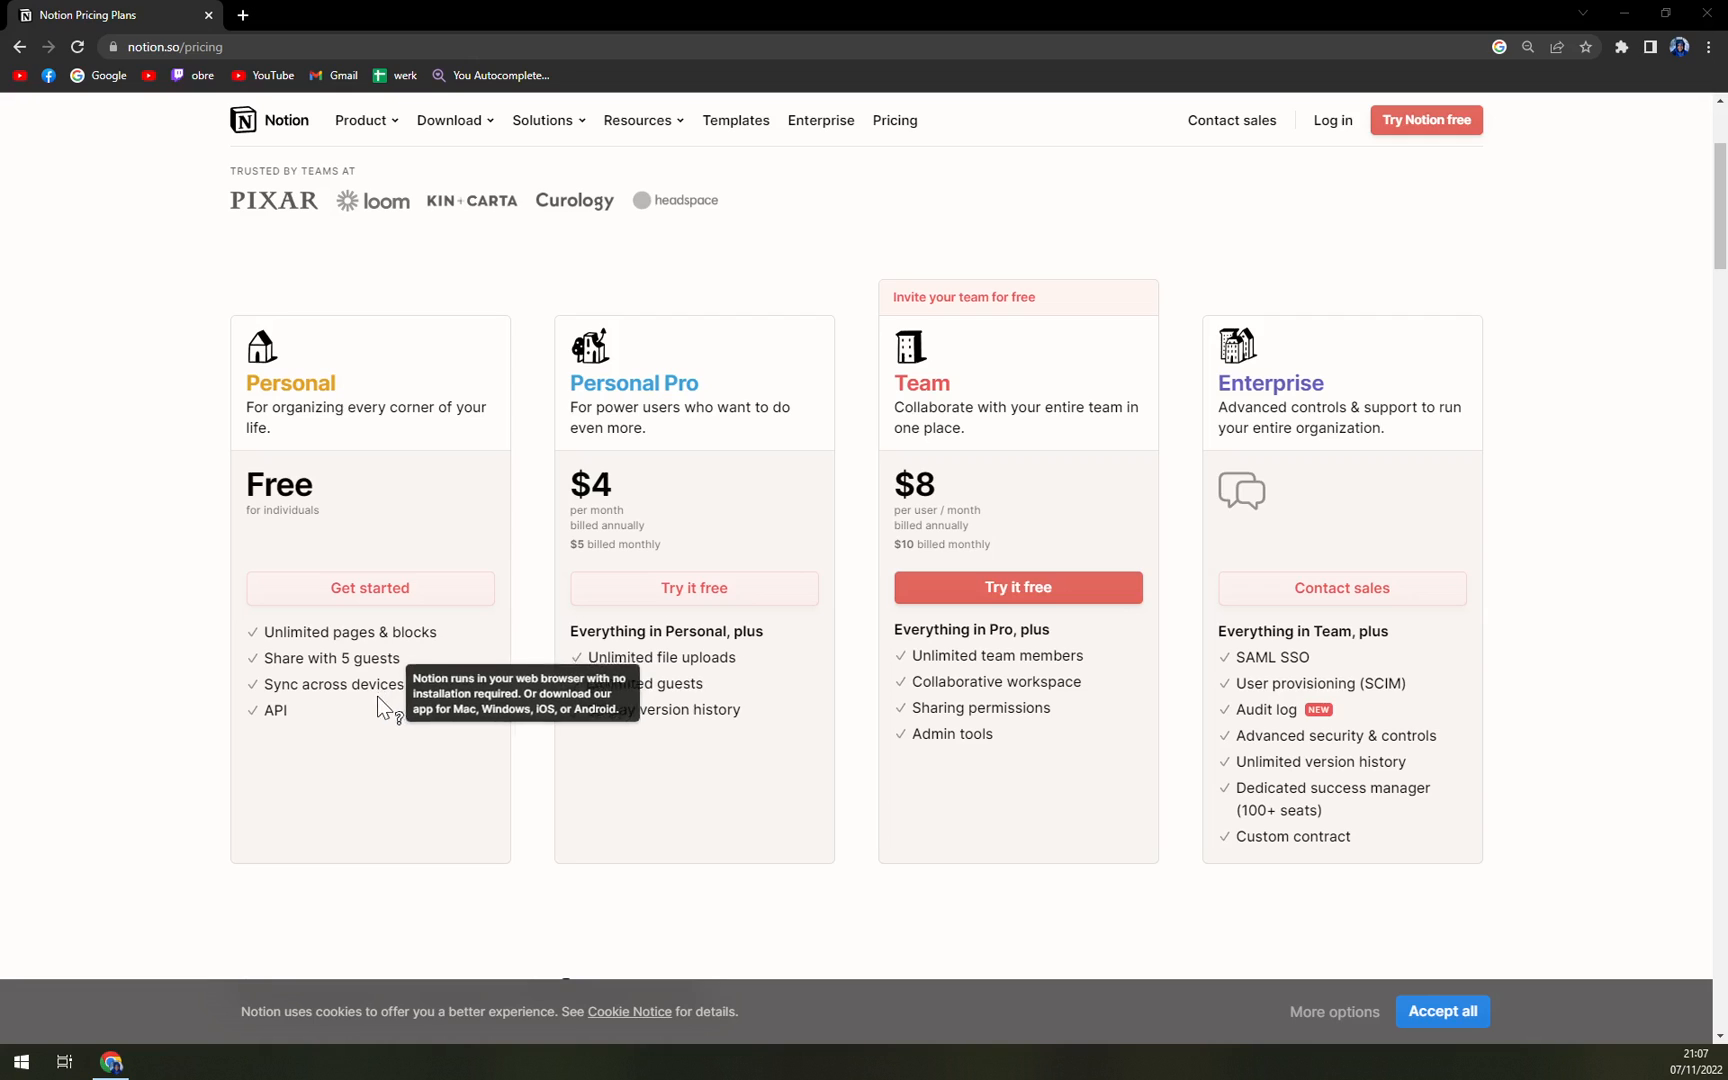
mouse_move(272, 724)
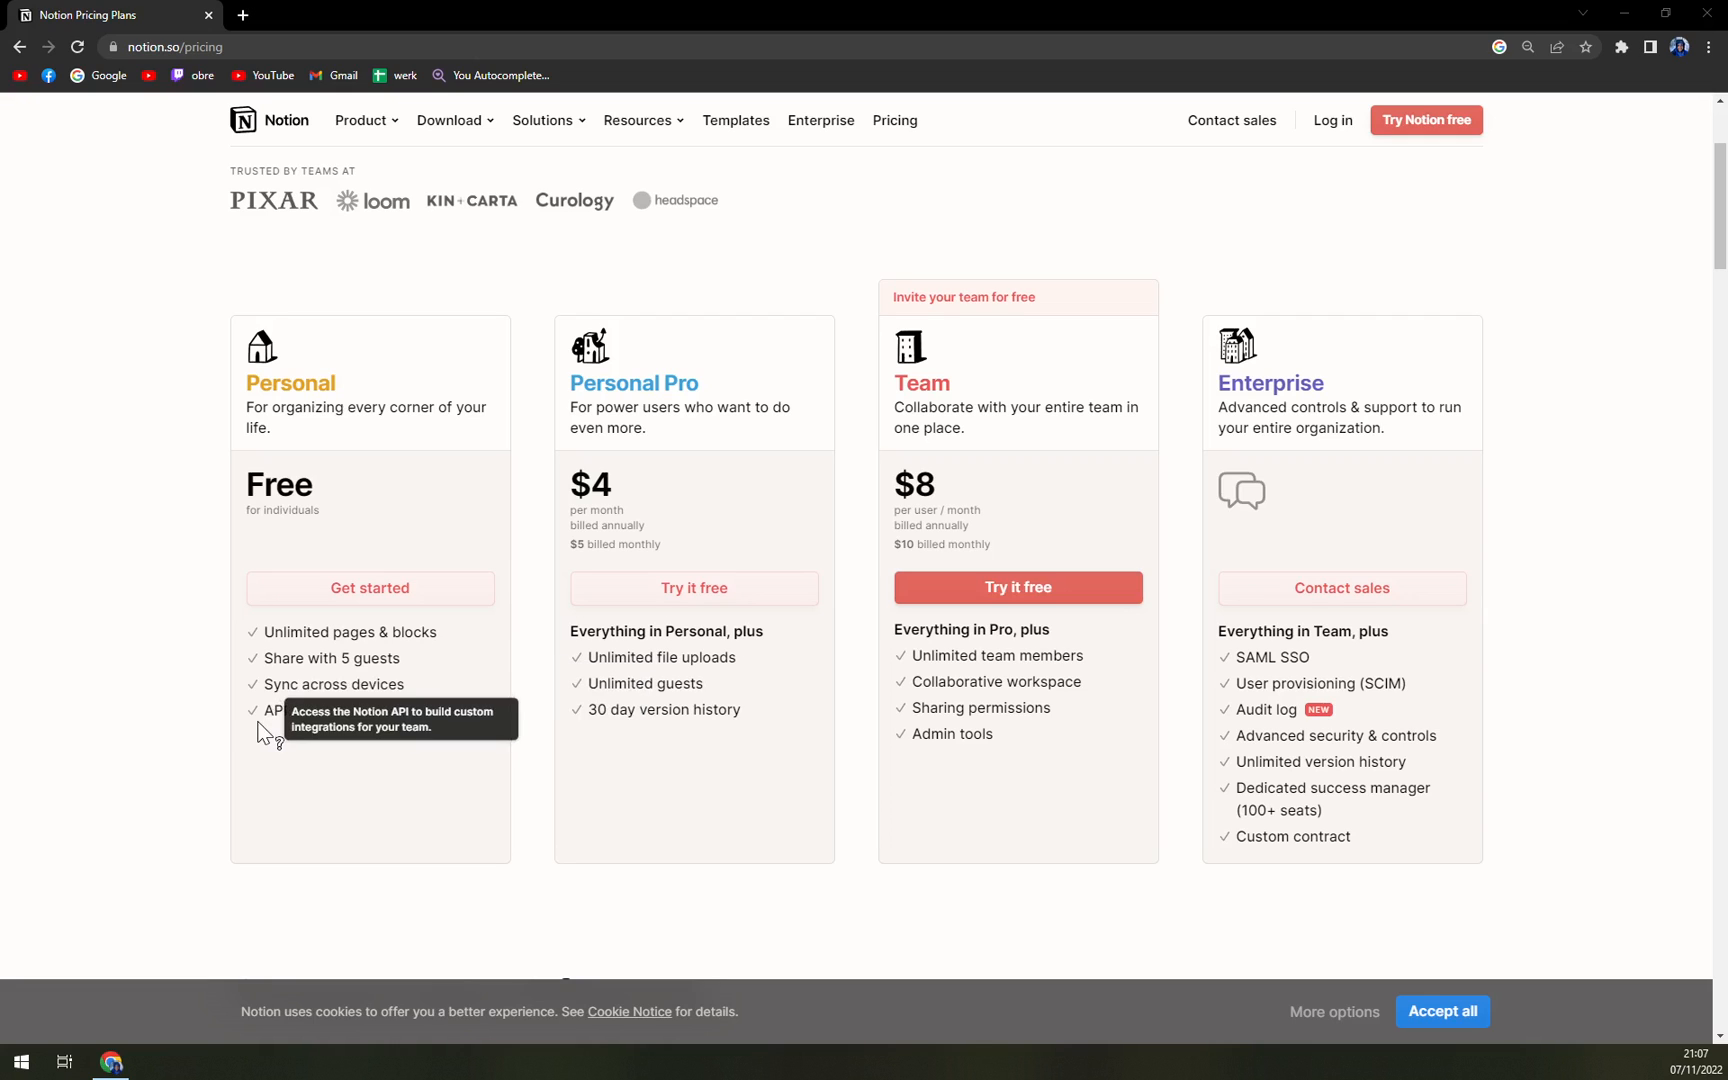
mouse_move(276, 786)
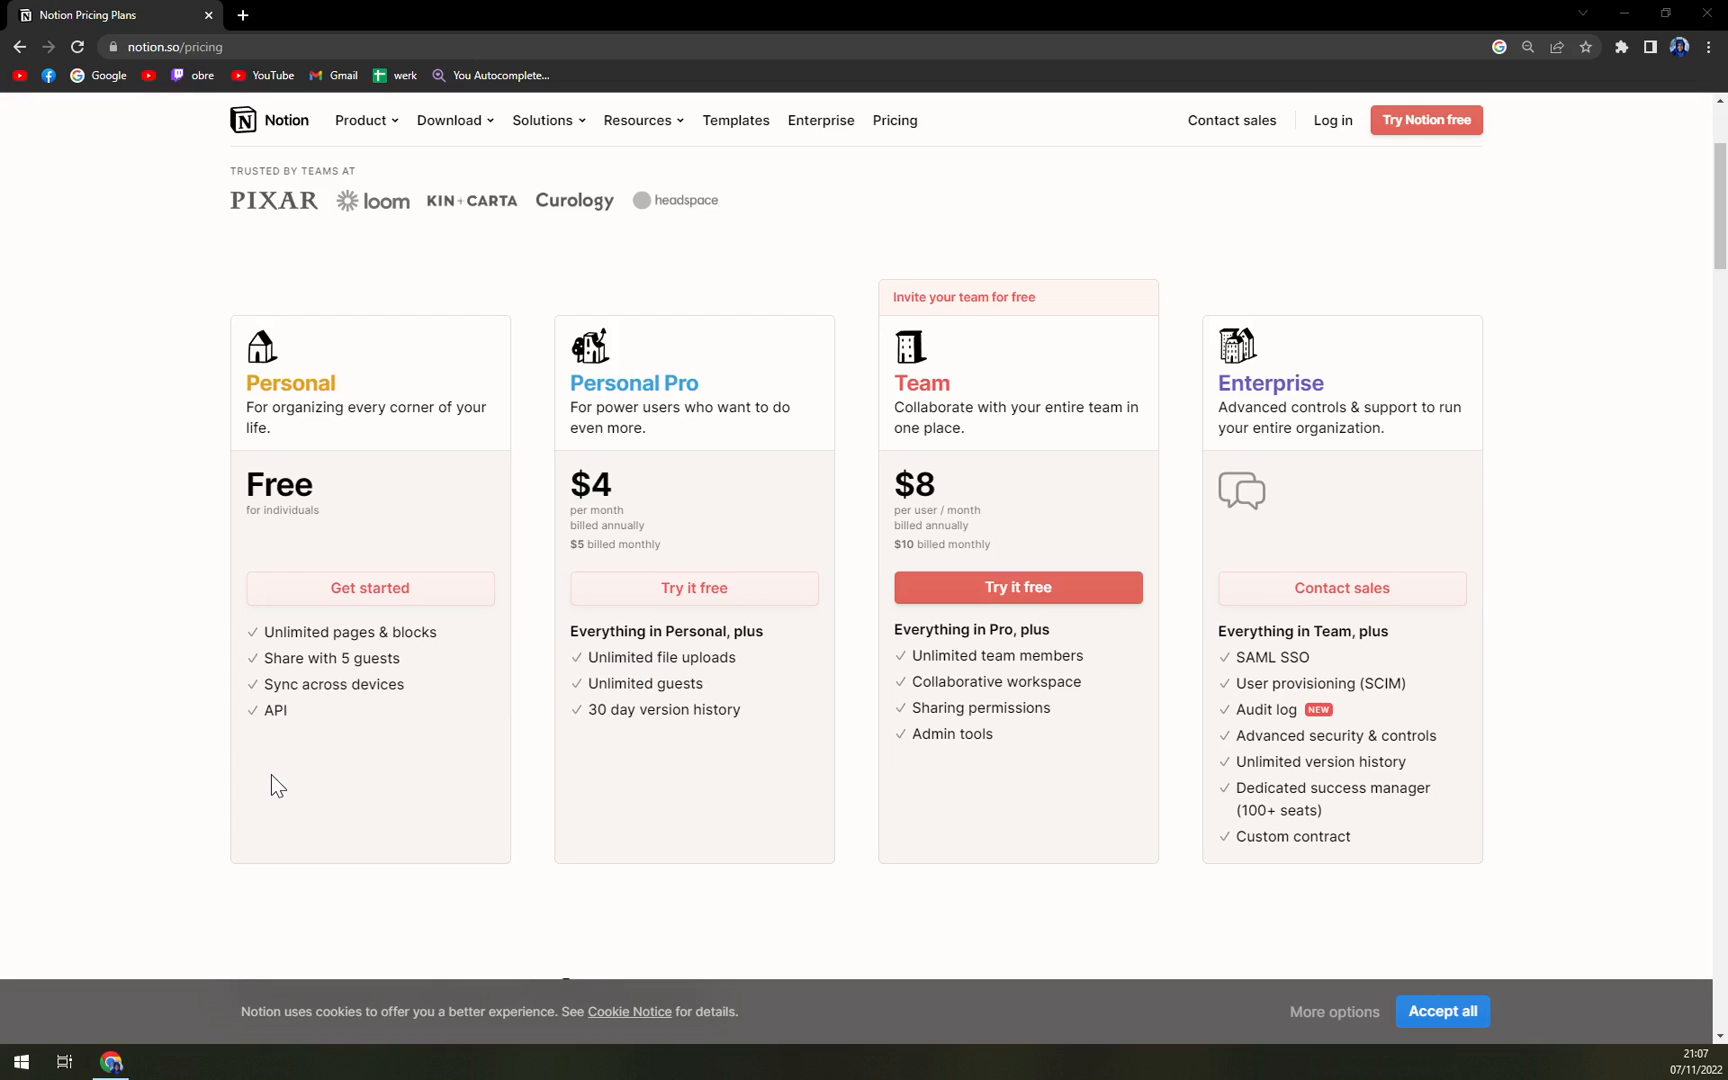
mouse_move(724, 432)
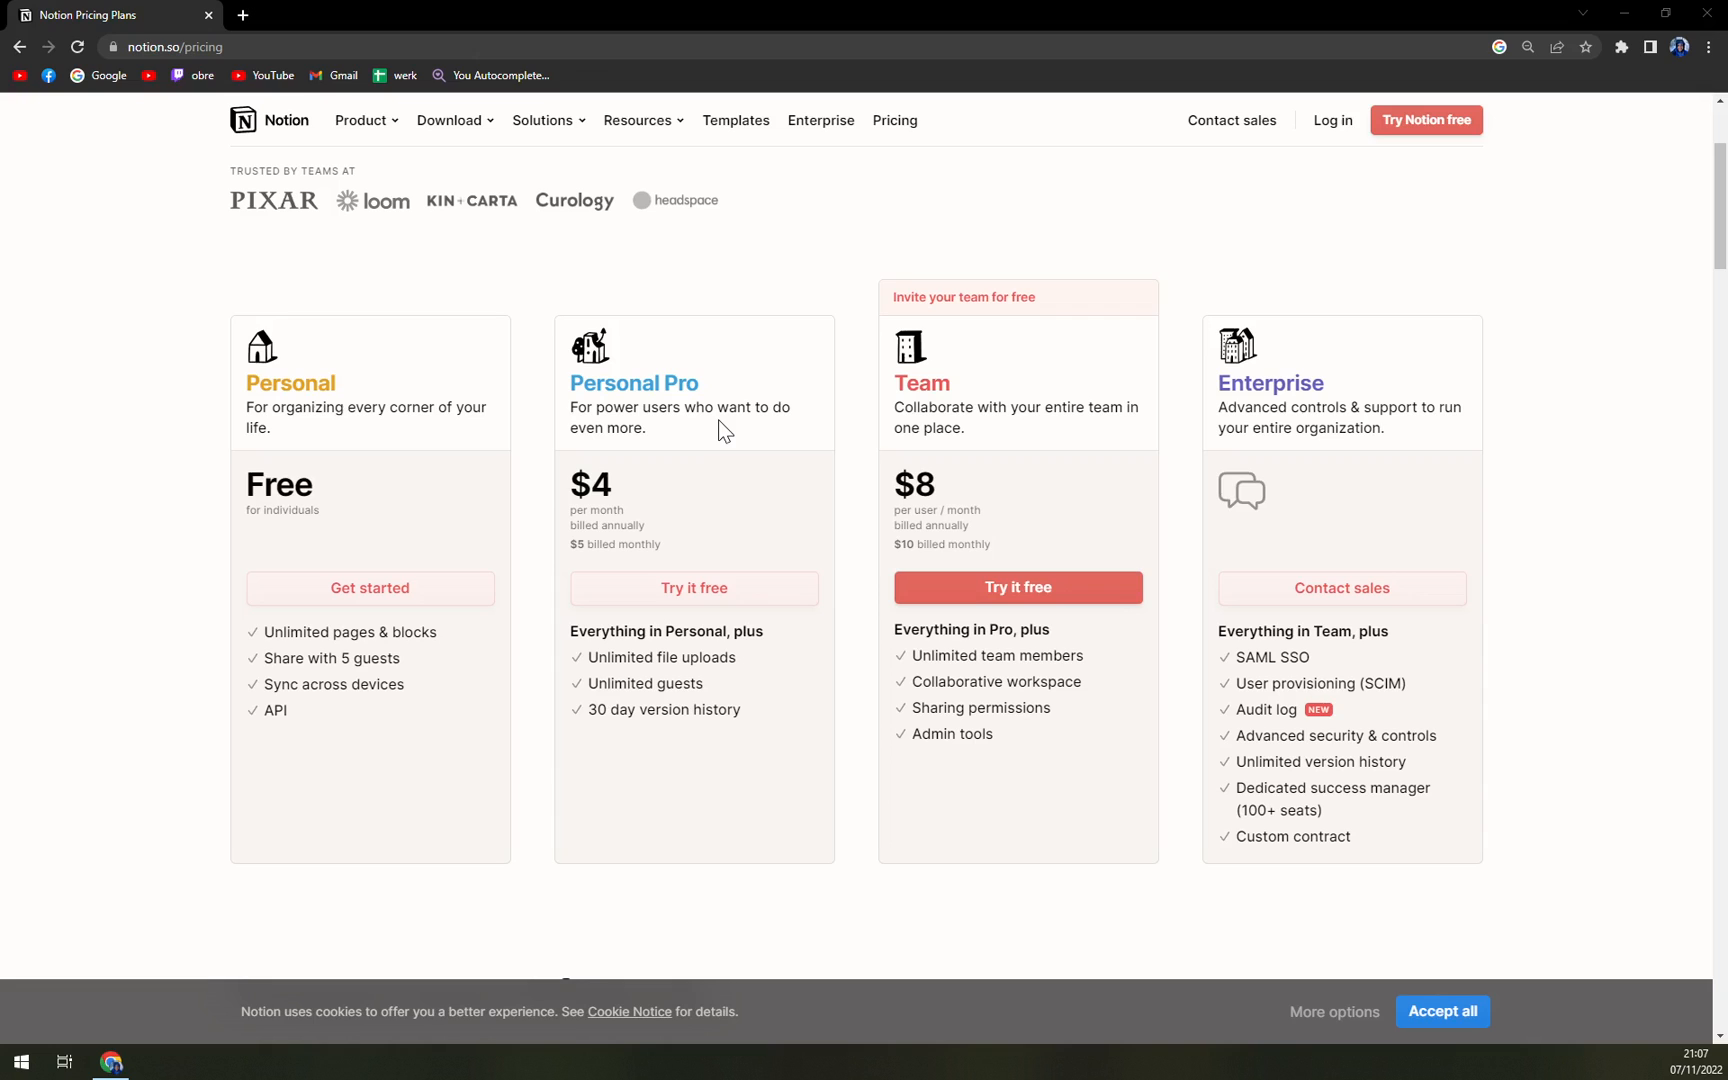
mouse_move(688, 688)
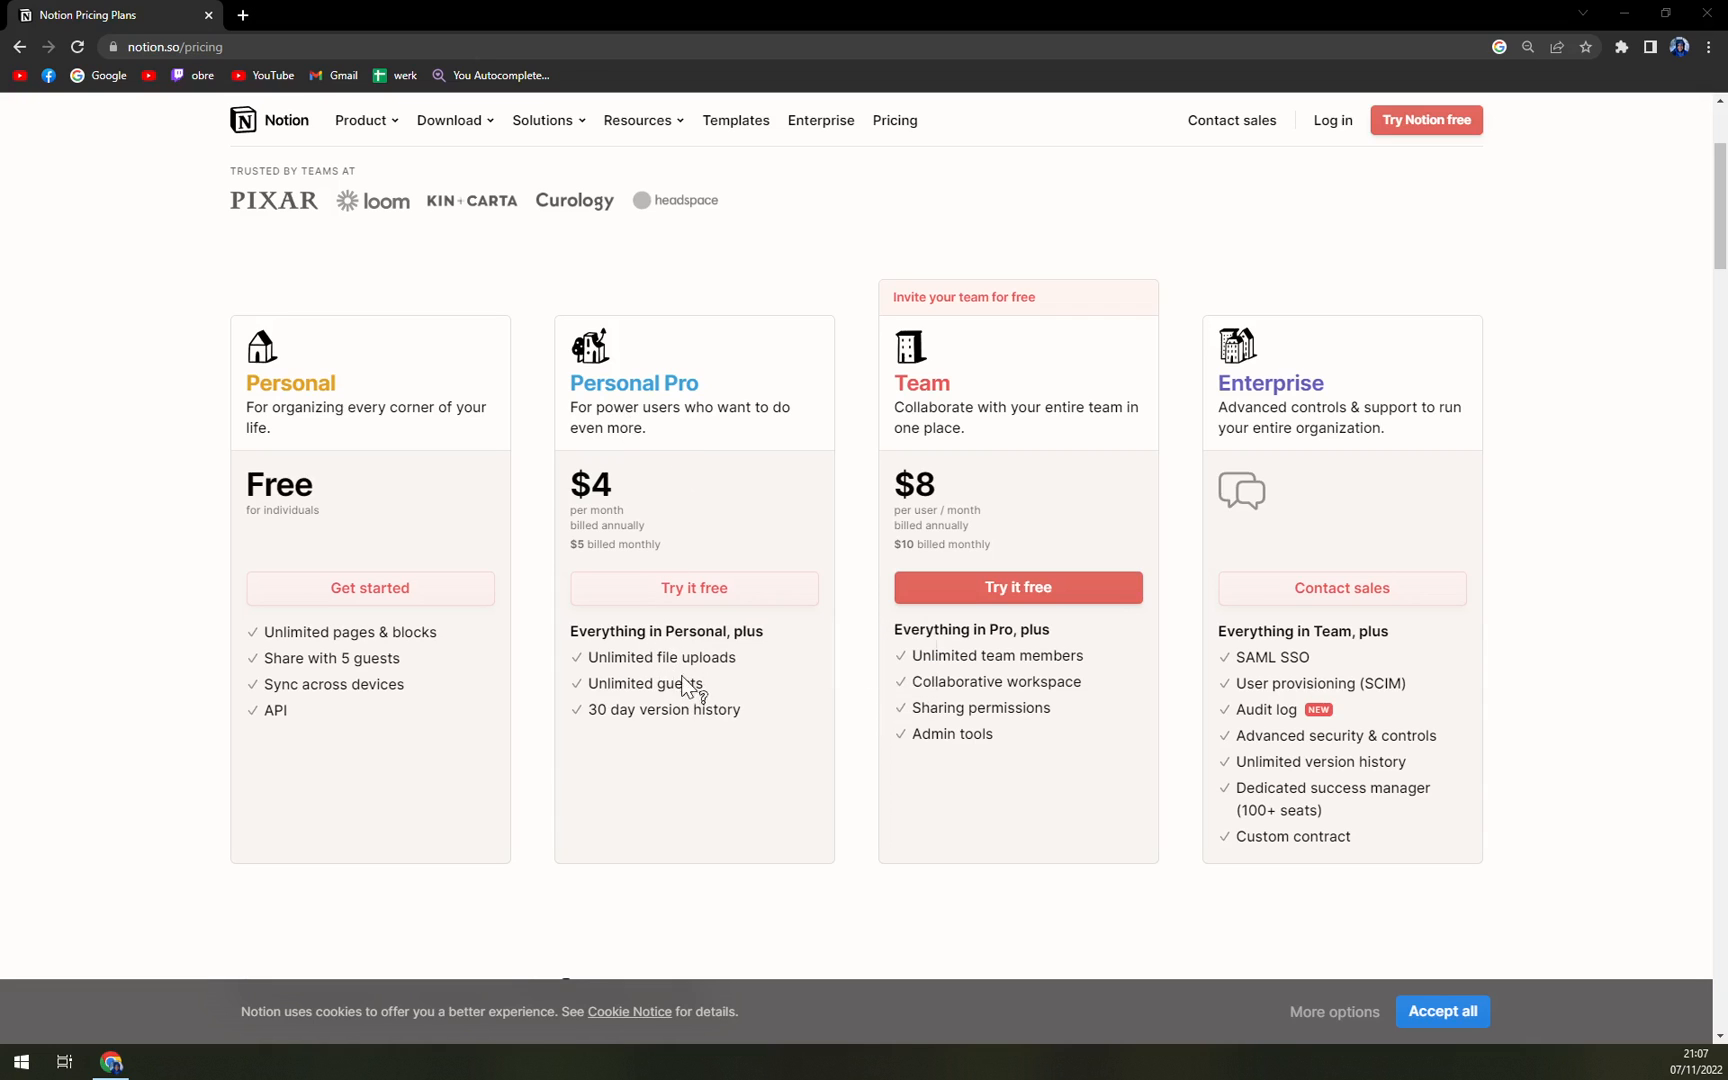
mouse_move(728, 760)
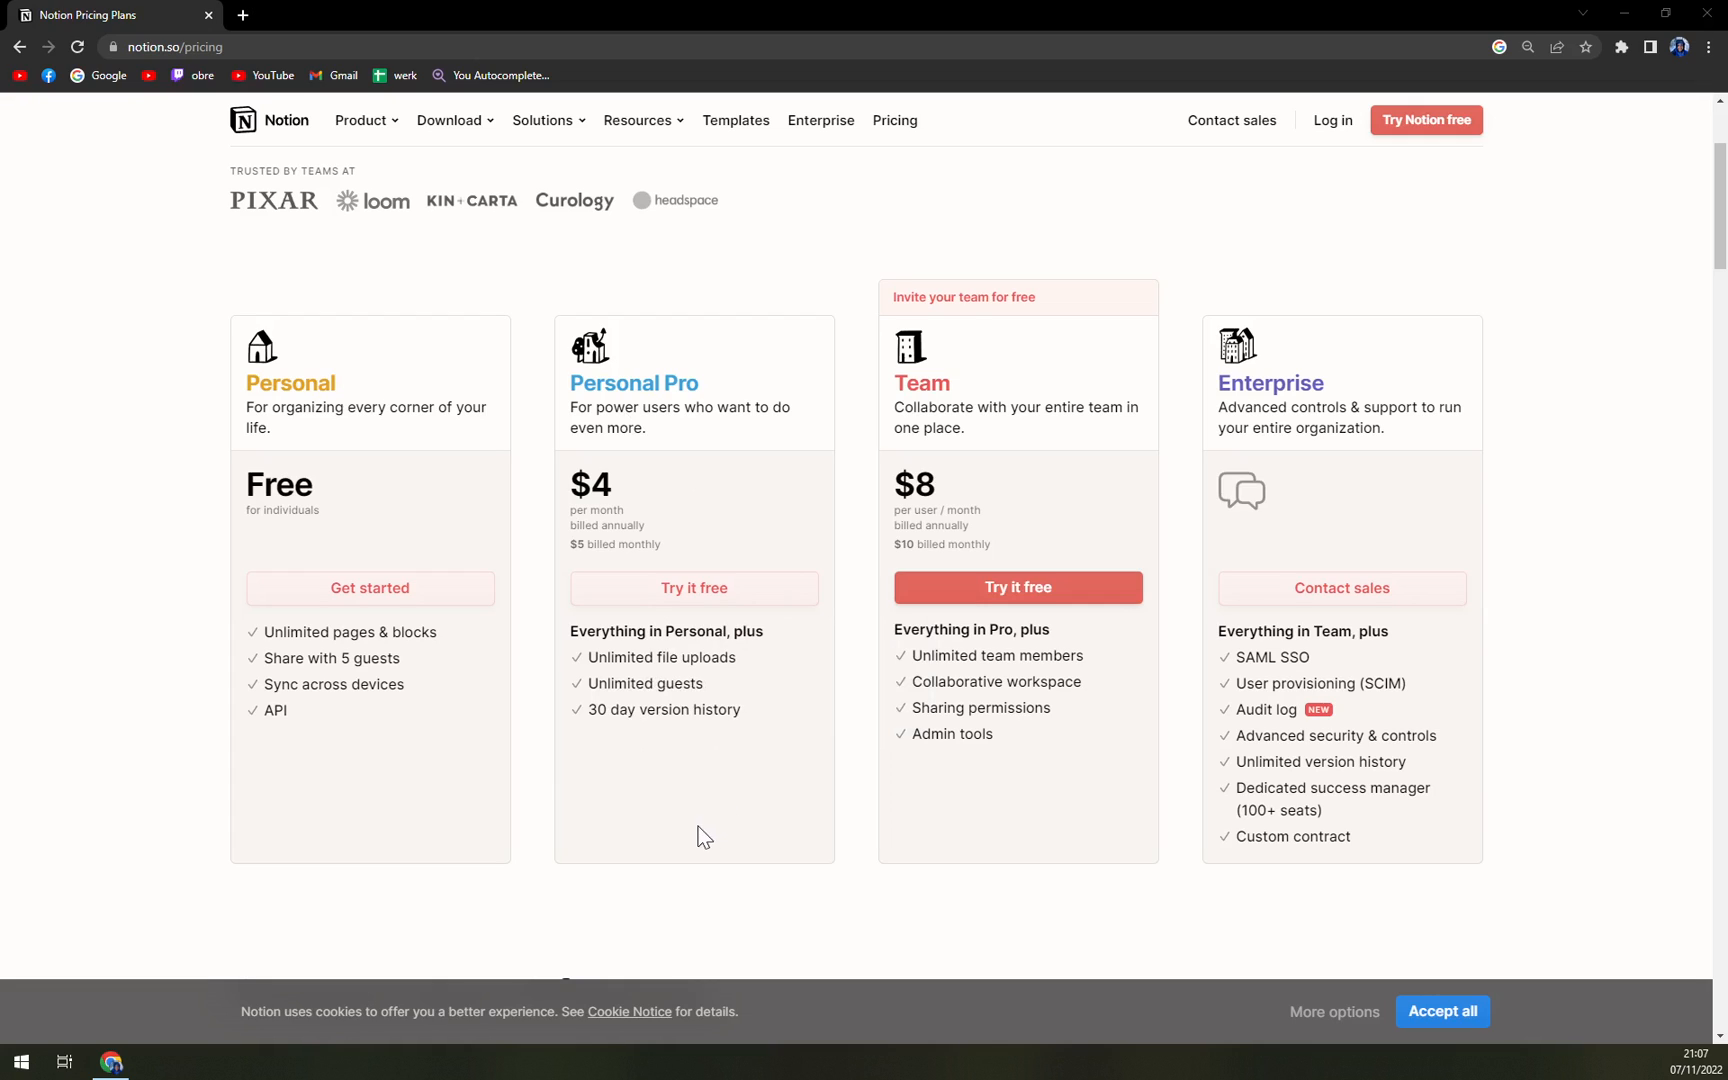
mouse_move(672, 844)
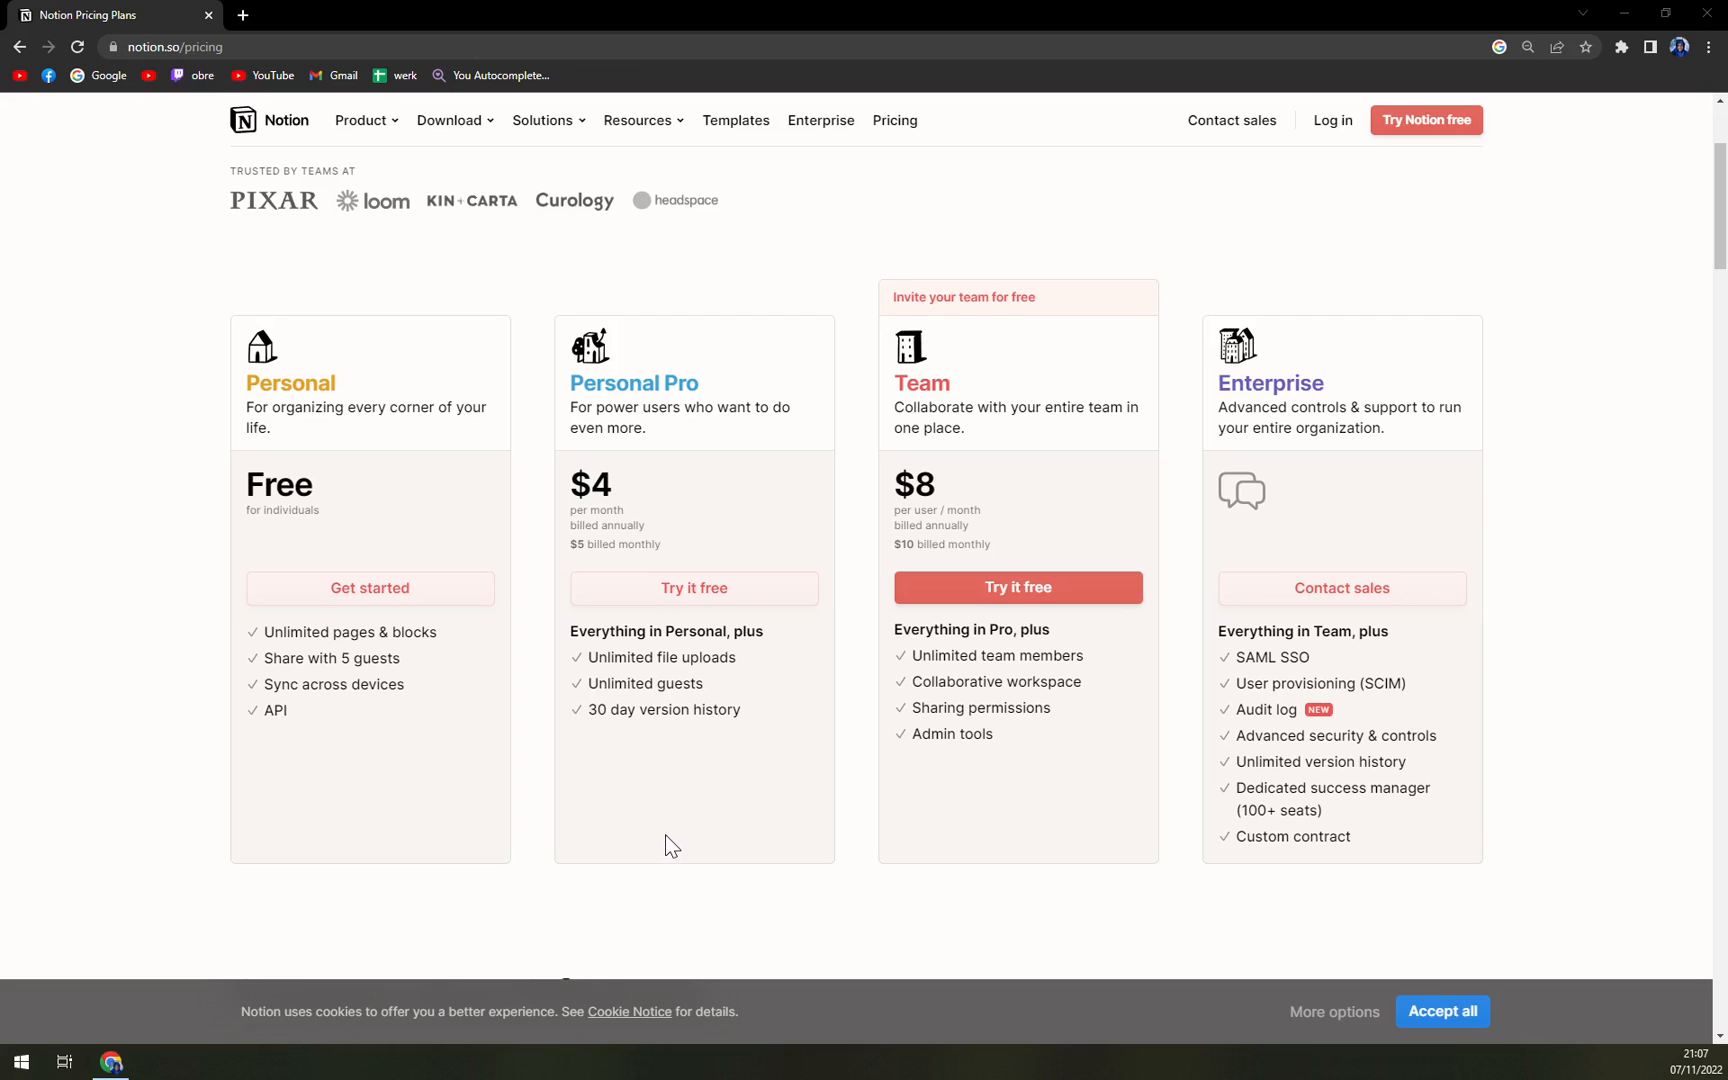
mouse_move(666, 852)
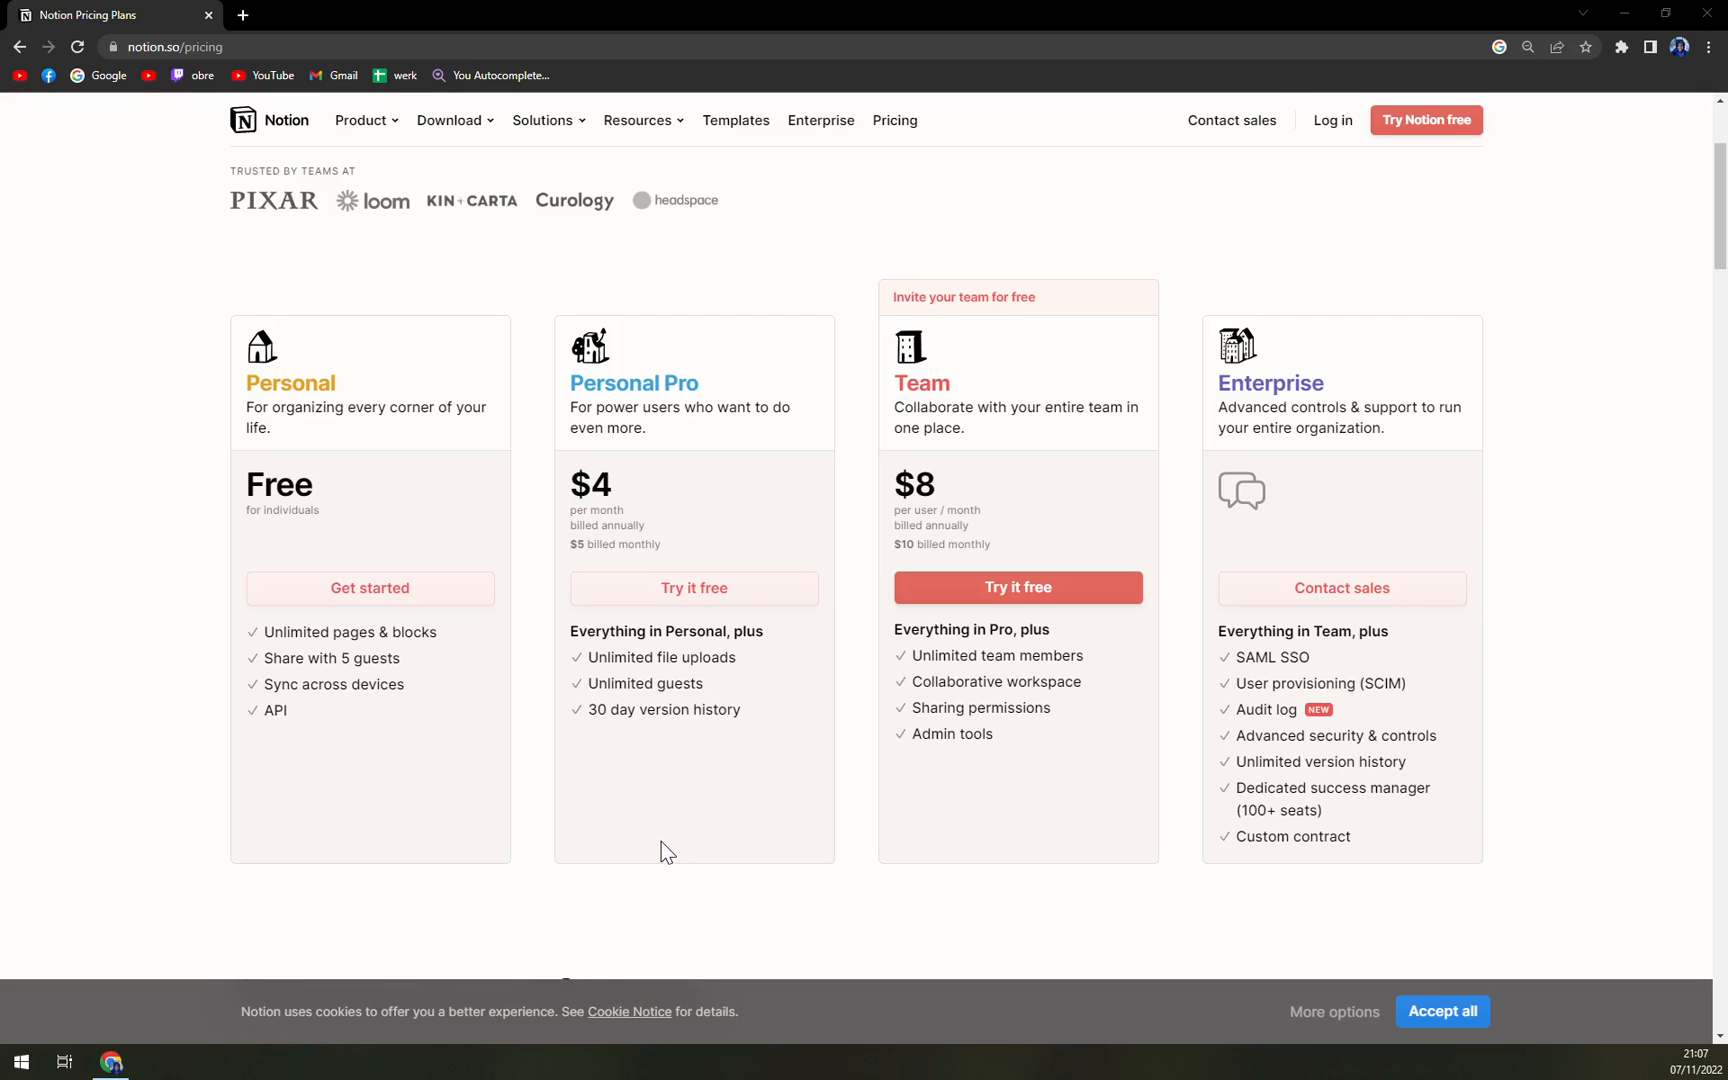
mouse_move(872, 416)
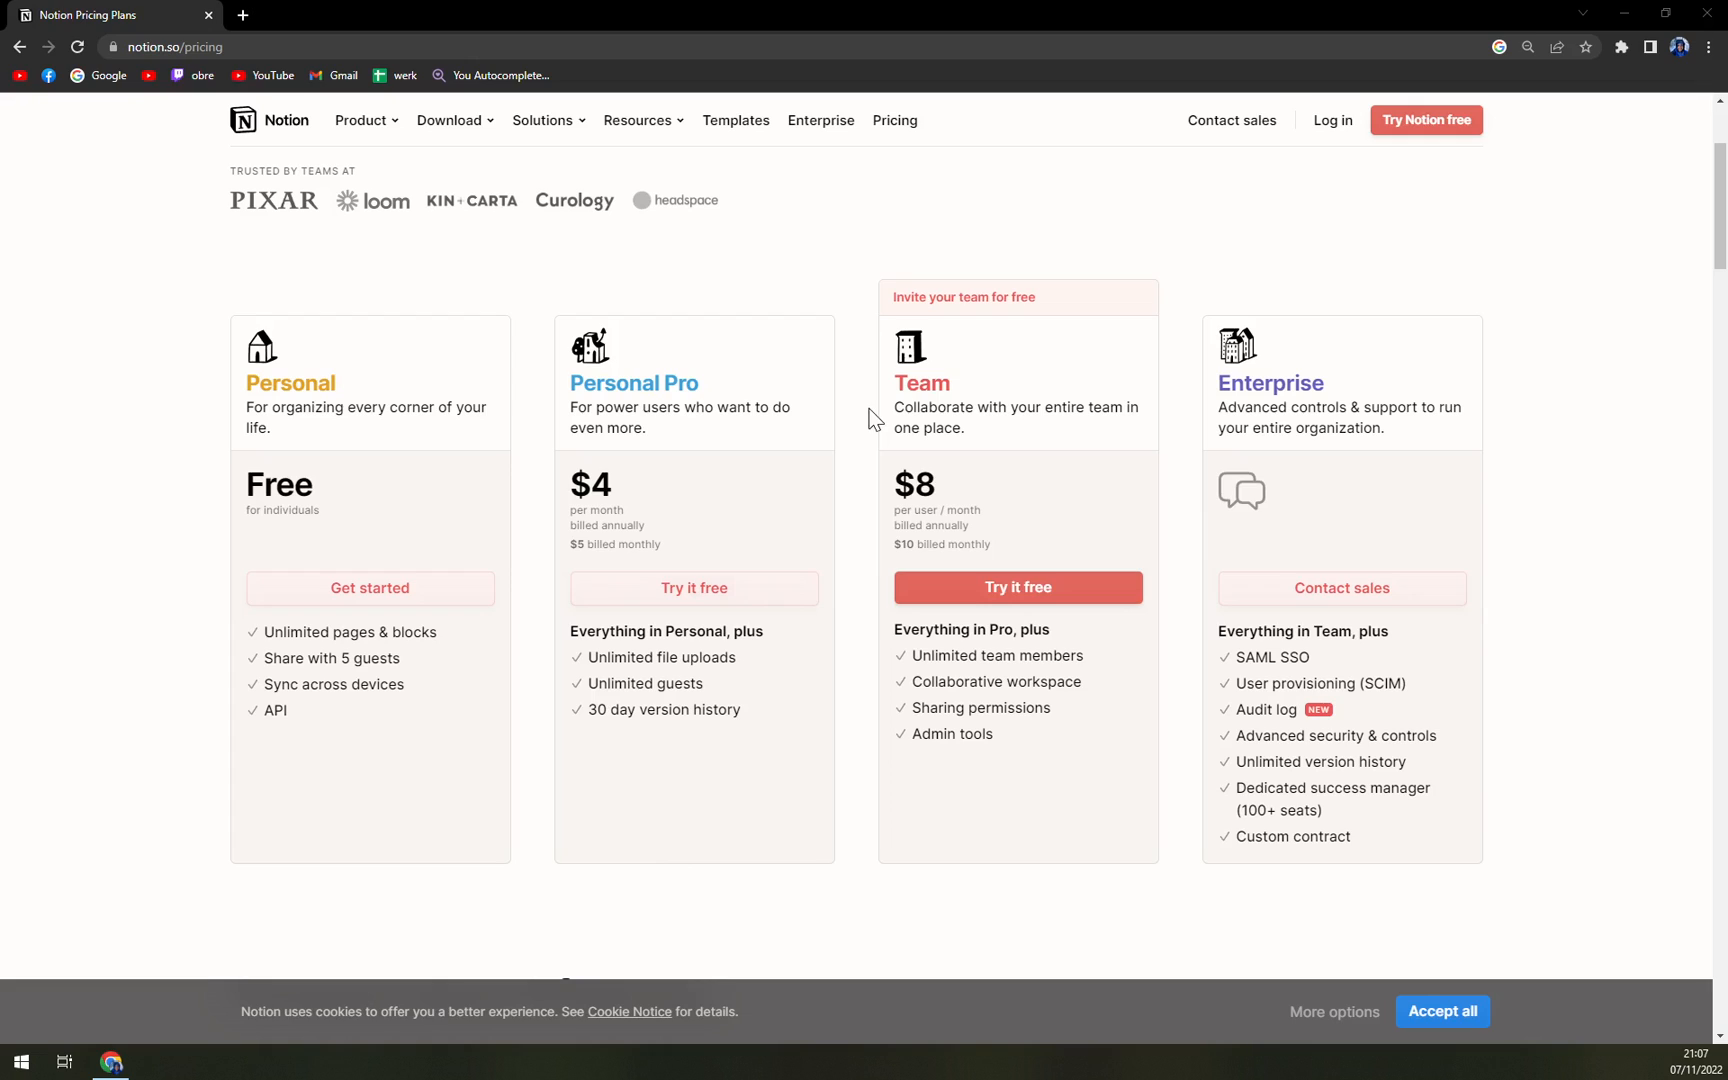
mouse_move(860, 418)
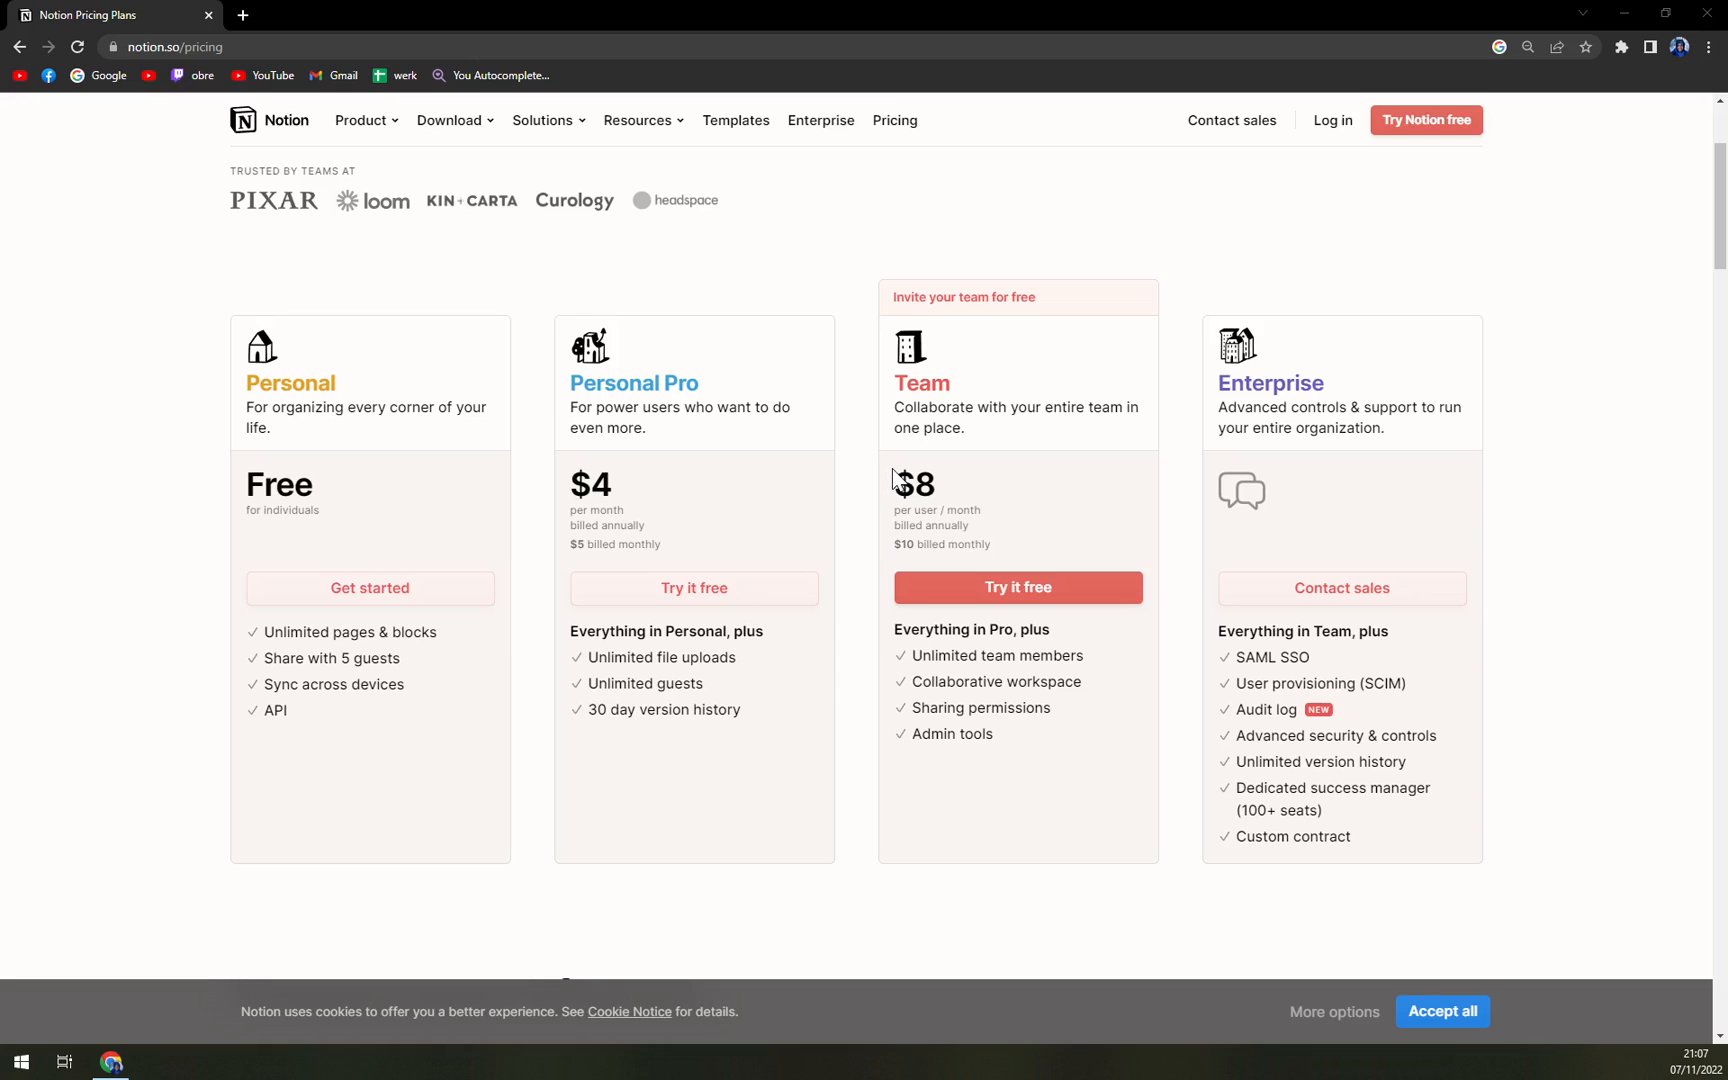
mouse_move(900, 462)
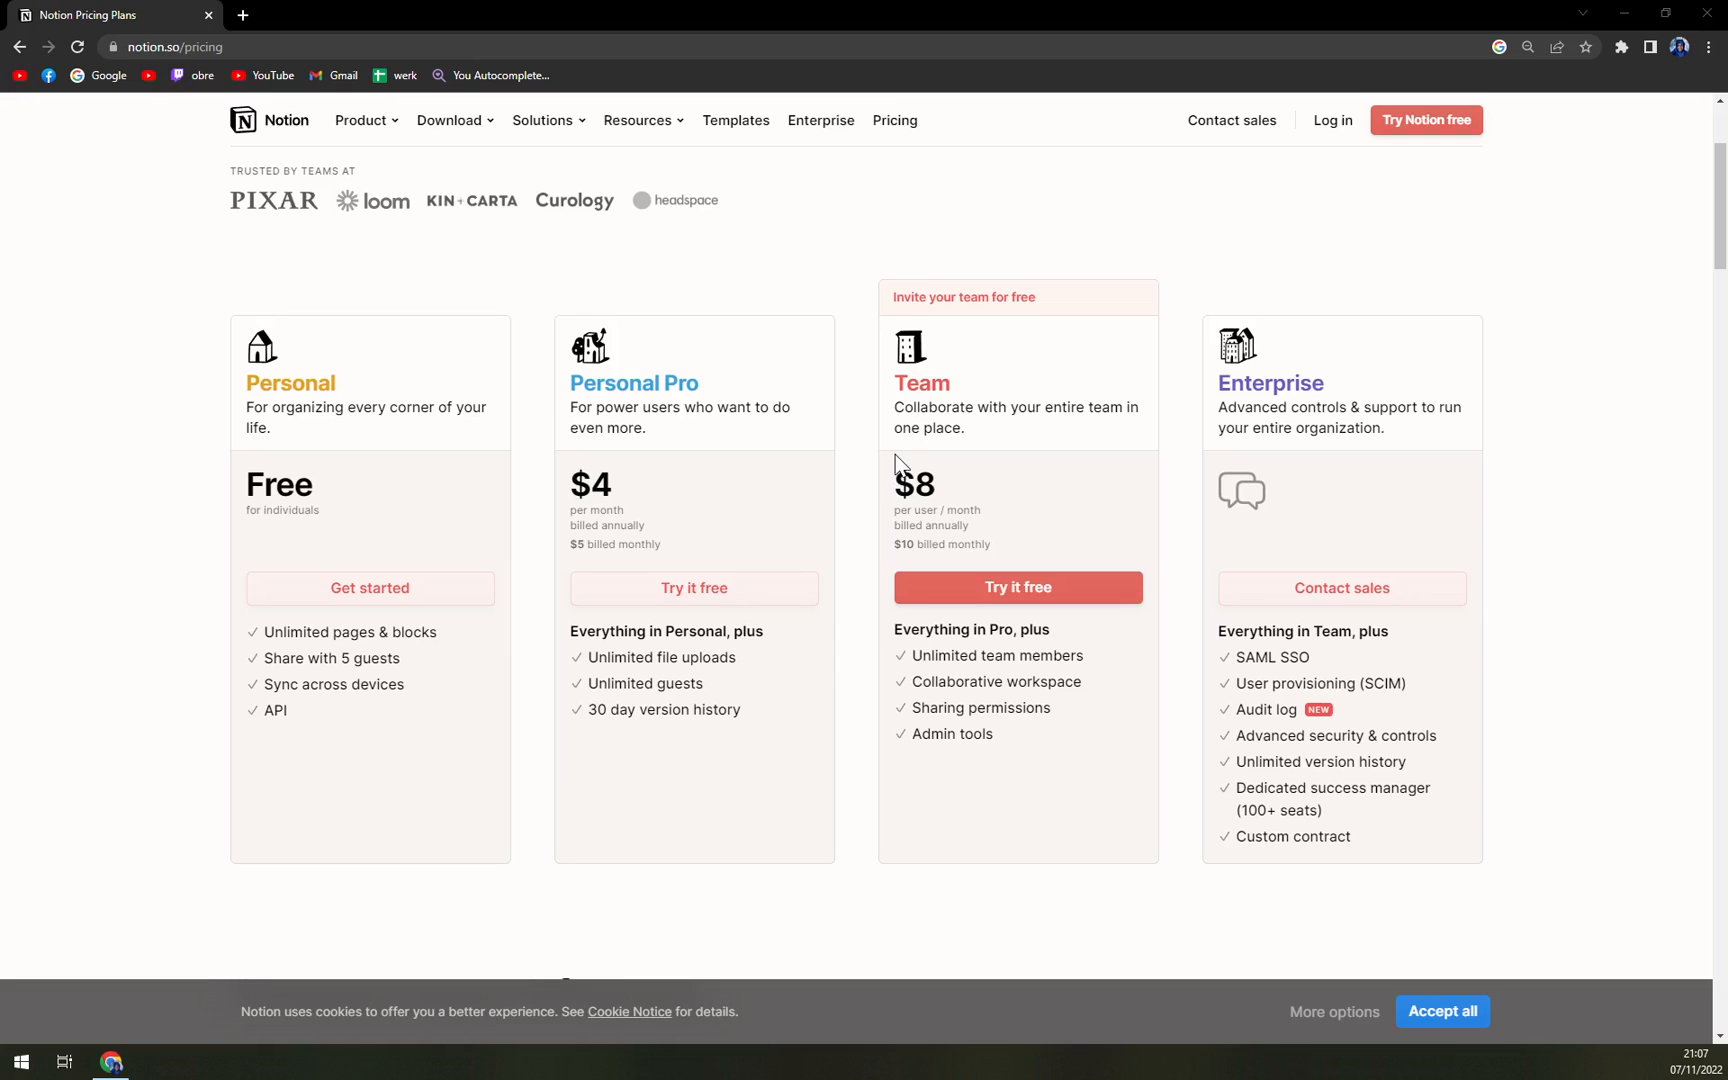
mouse_move(1136, 770)
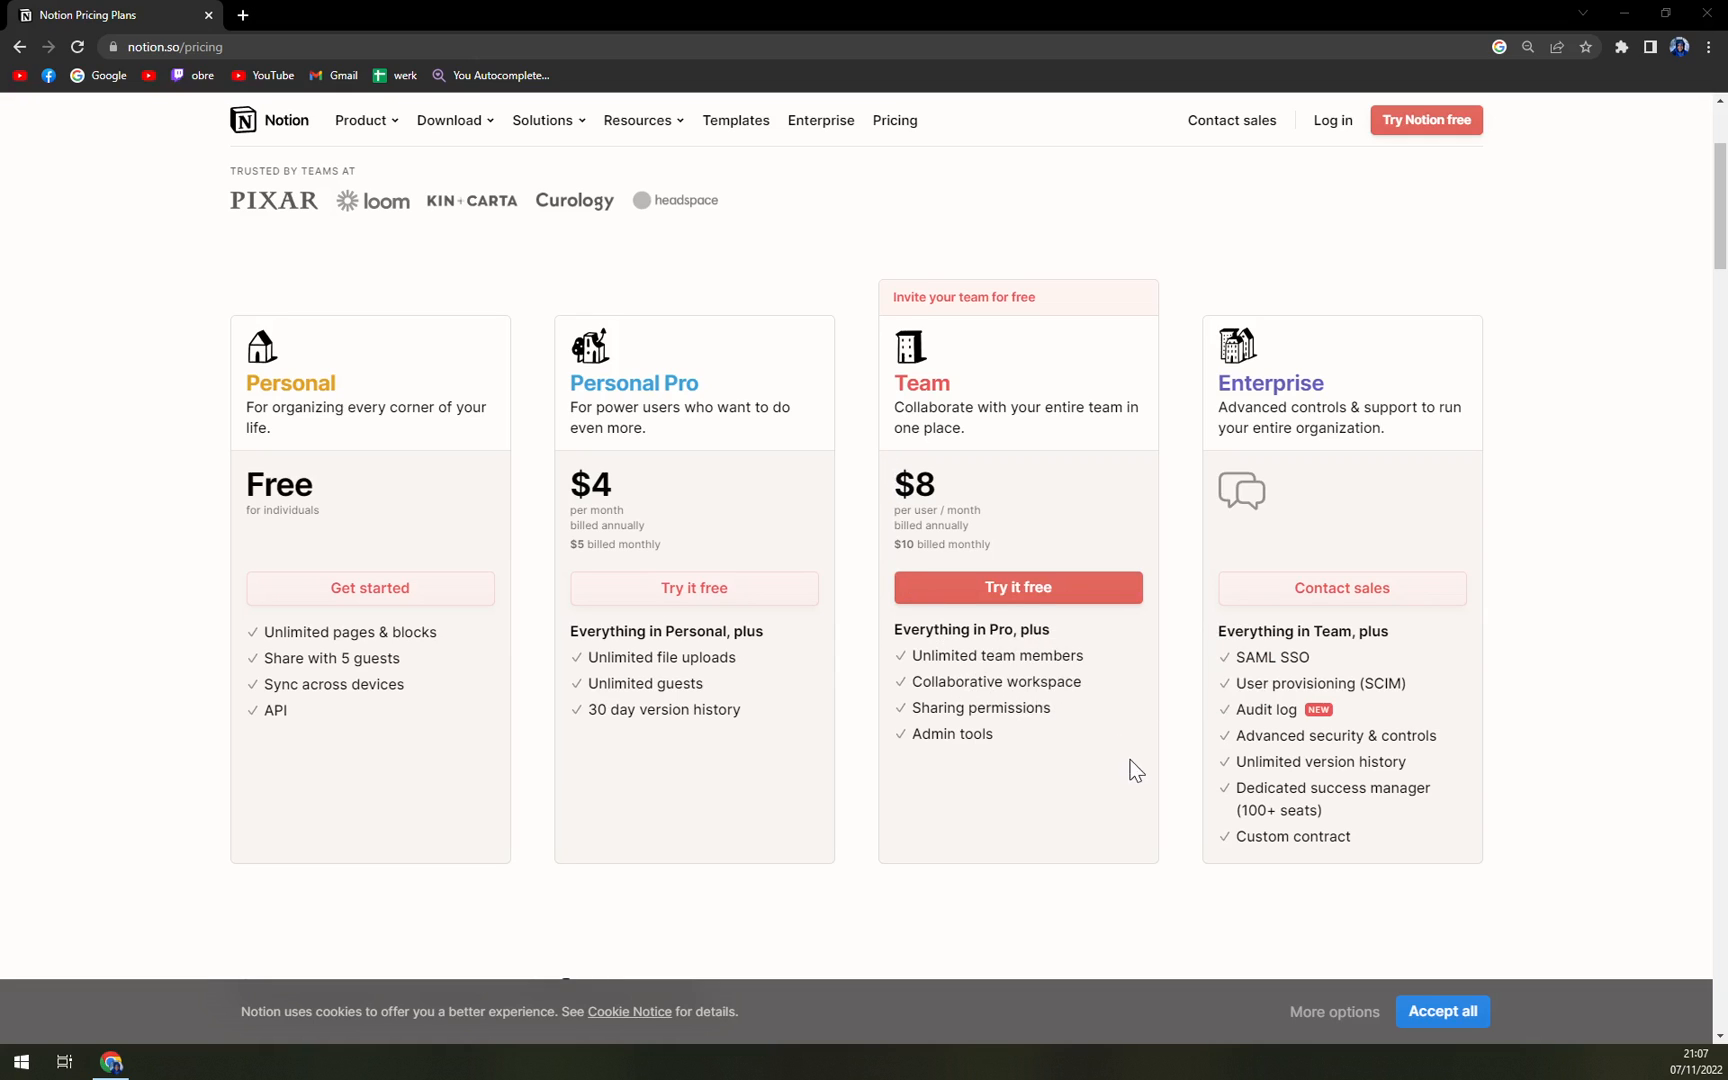
mouse_move(1122, 826)
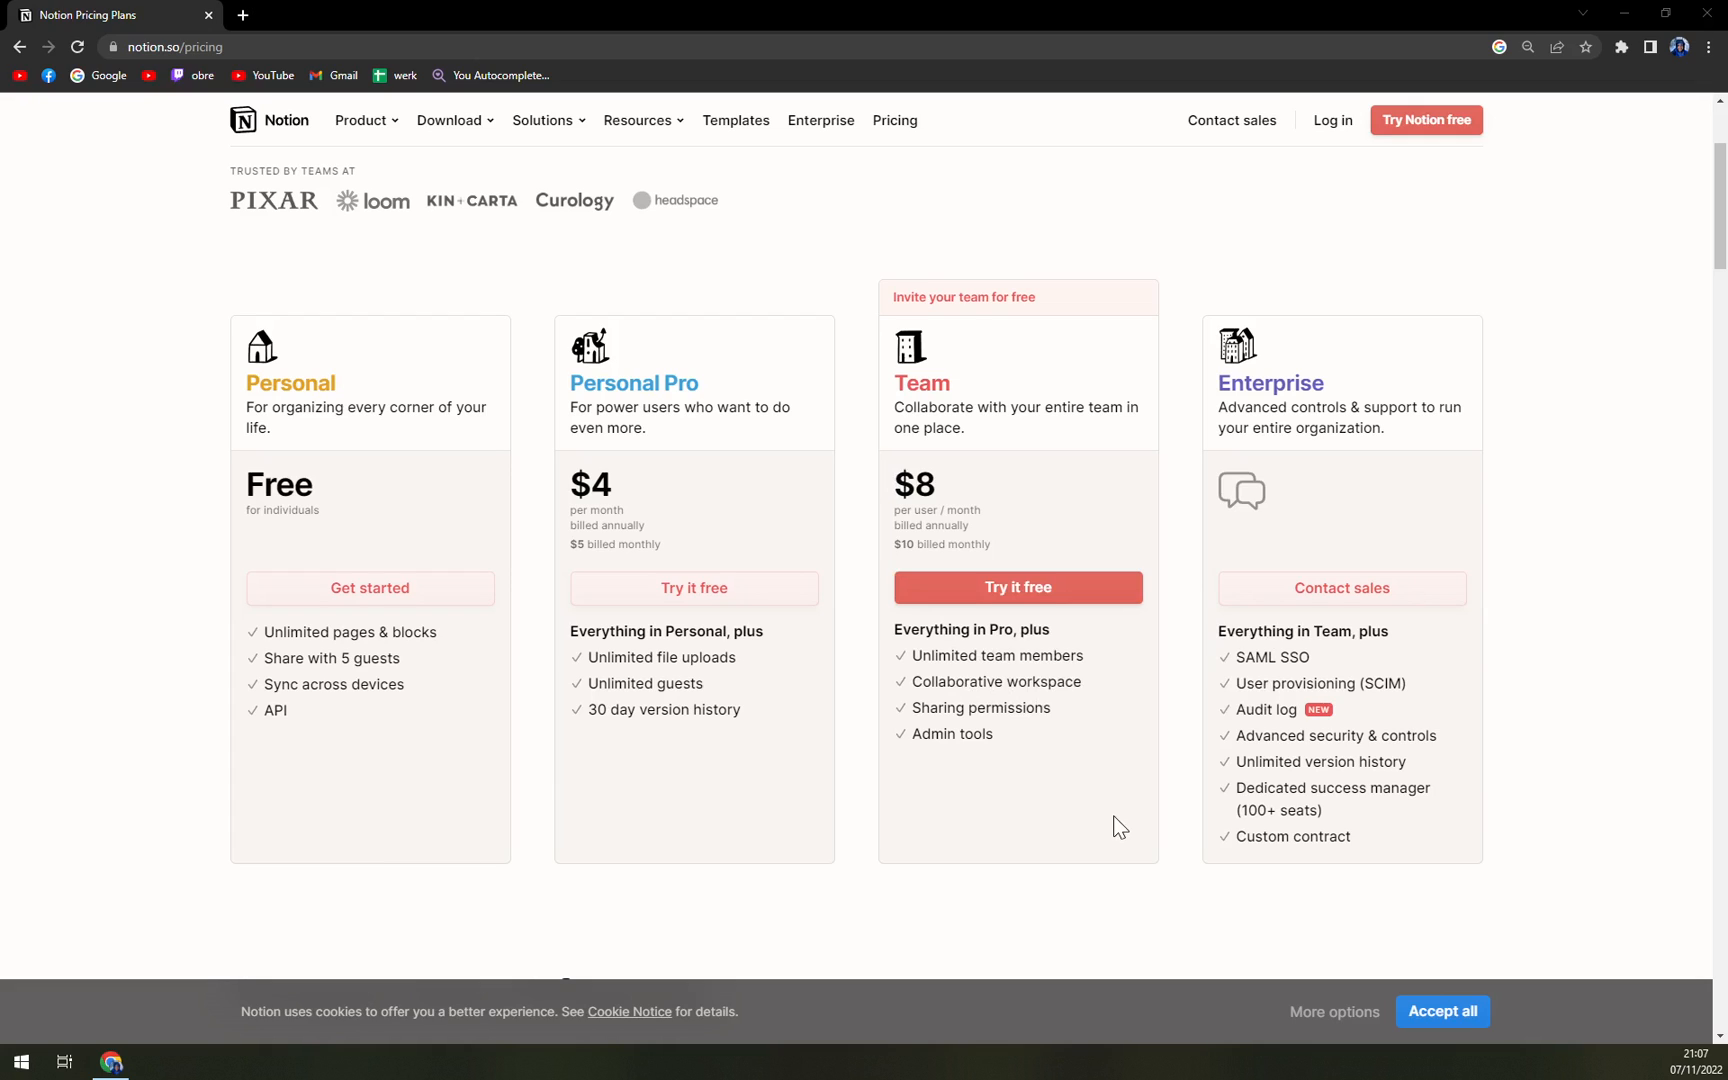